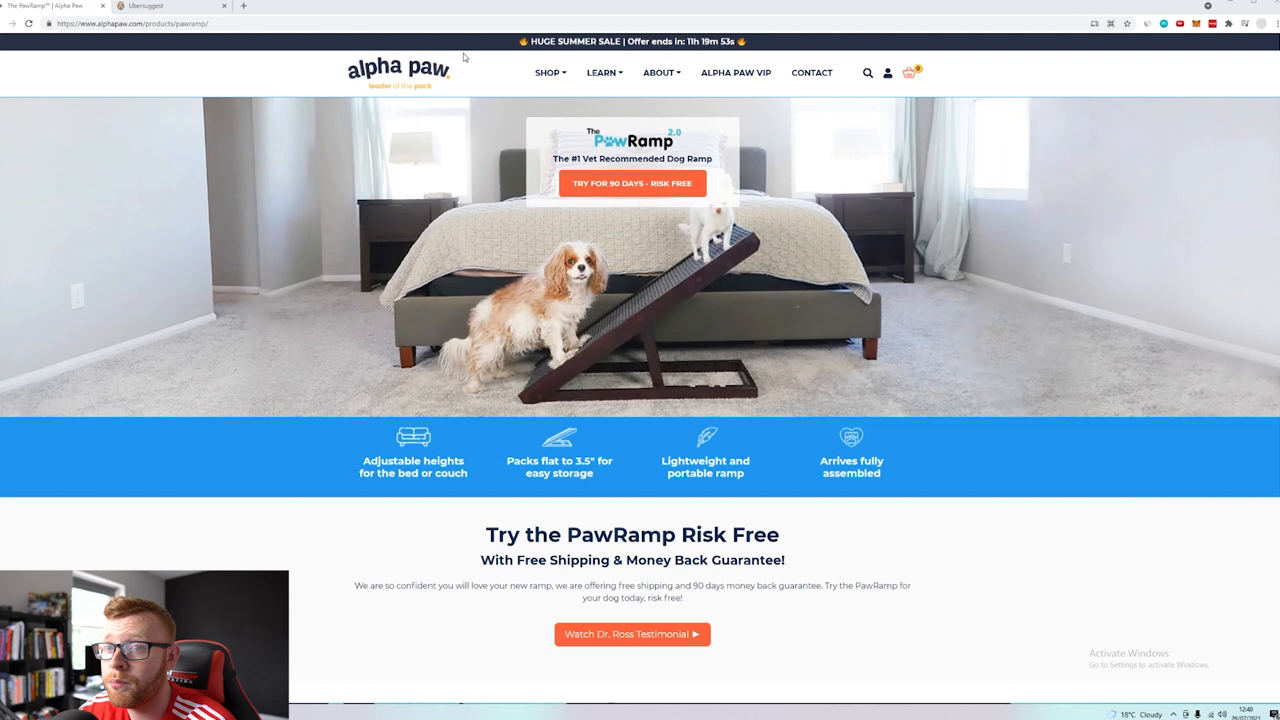
Open the Cat Products collection from the Alpha Paw SHOP menu
{"action": "left_click", "coordinate": [547, 72]}
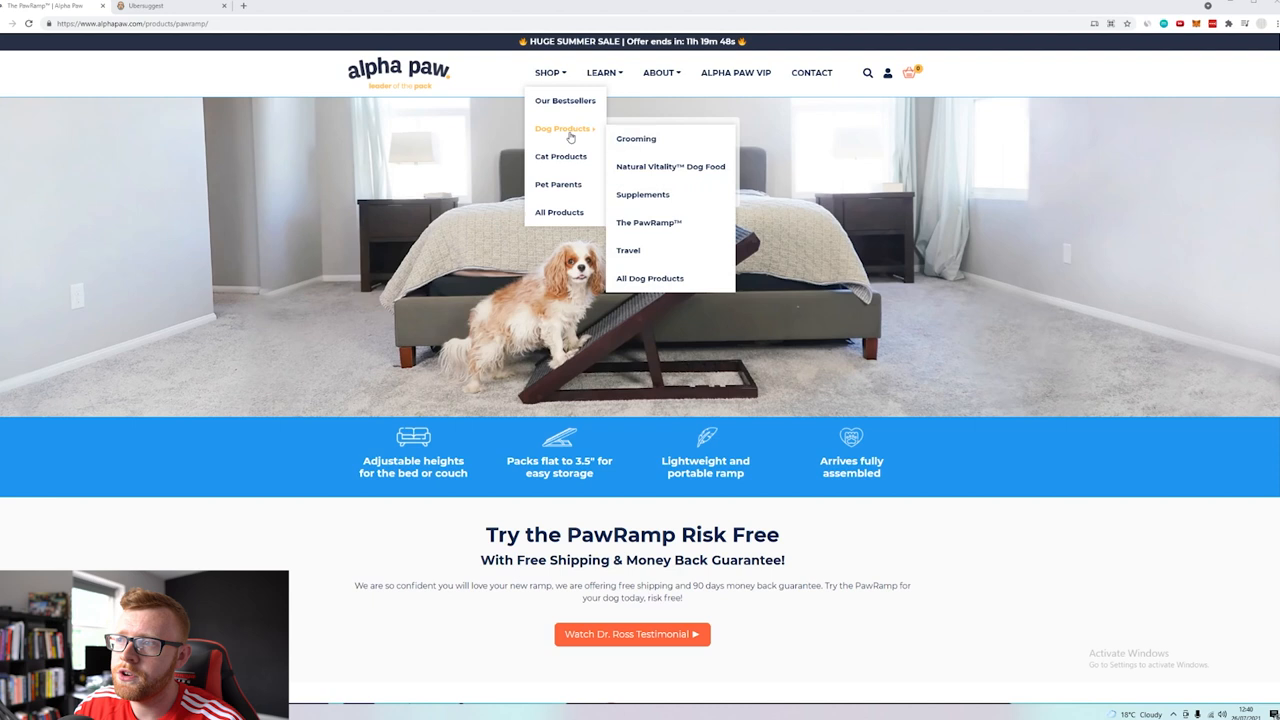
{"action": "mouse_move", "coordinate": [648, 222]}
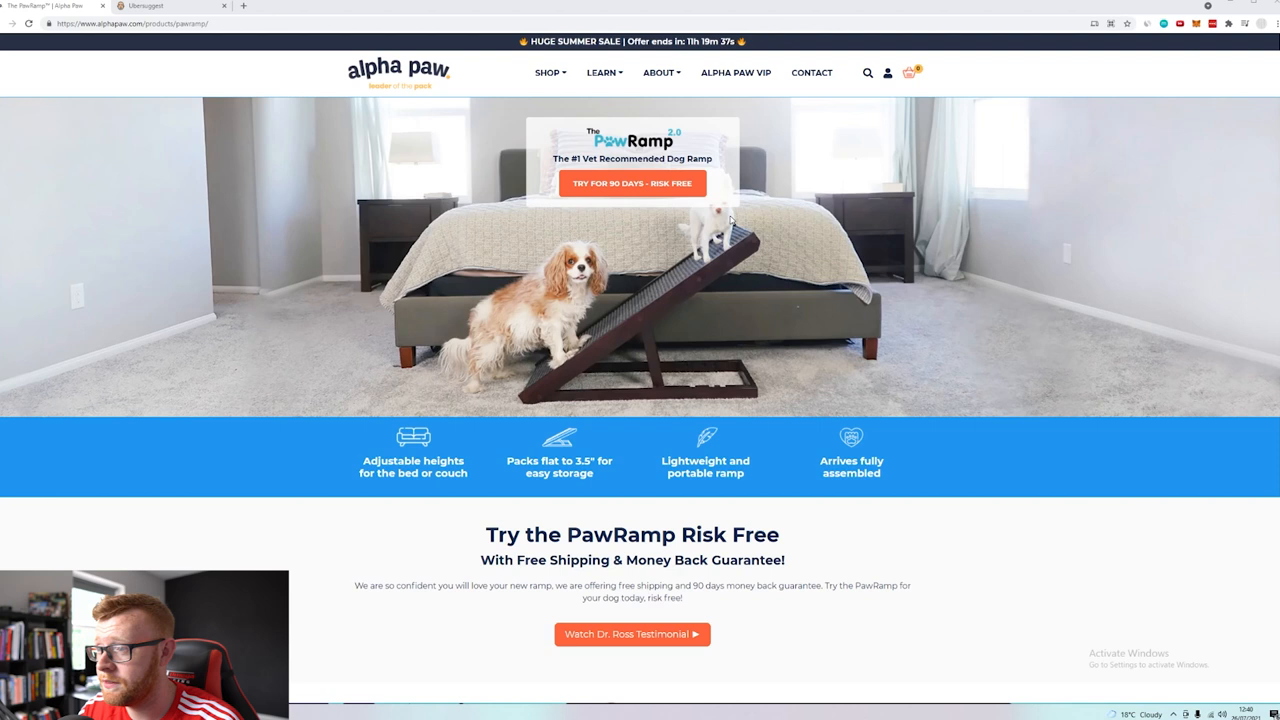
{"action": "scroll", "scroll_direction": "down", "scroll_amount": 3}
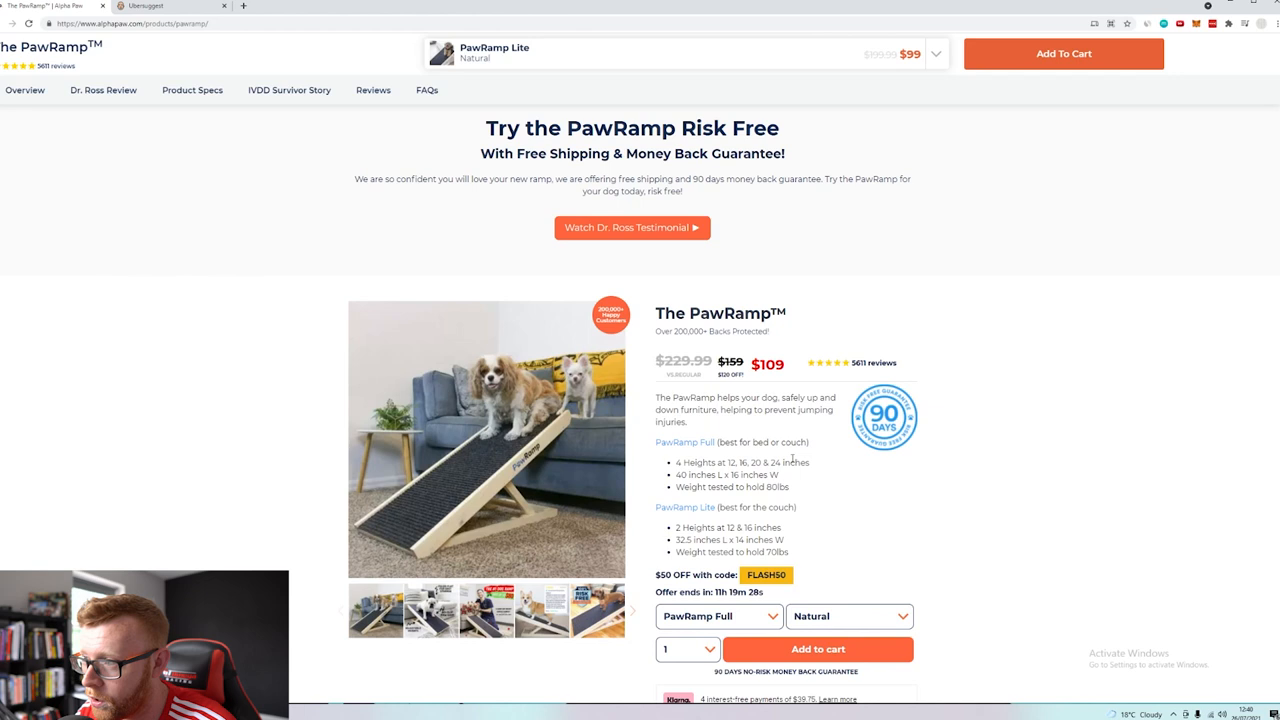
{"action": "scroll", "scroll_direction": "down", "scroll_amount": 3}
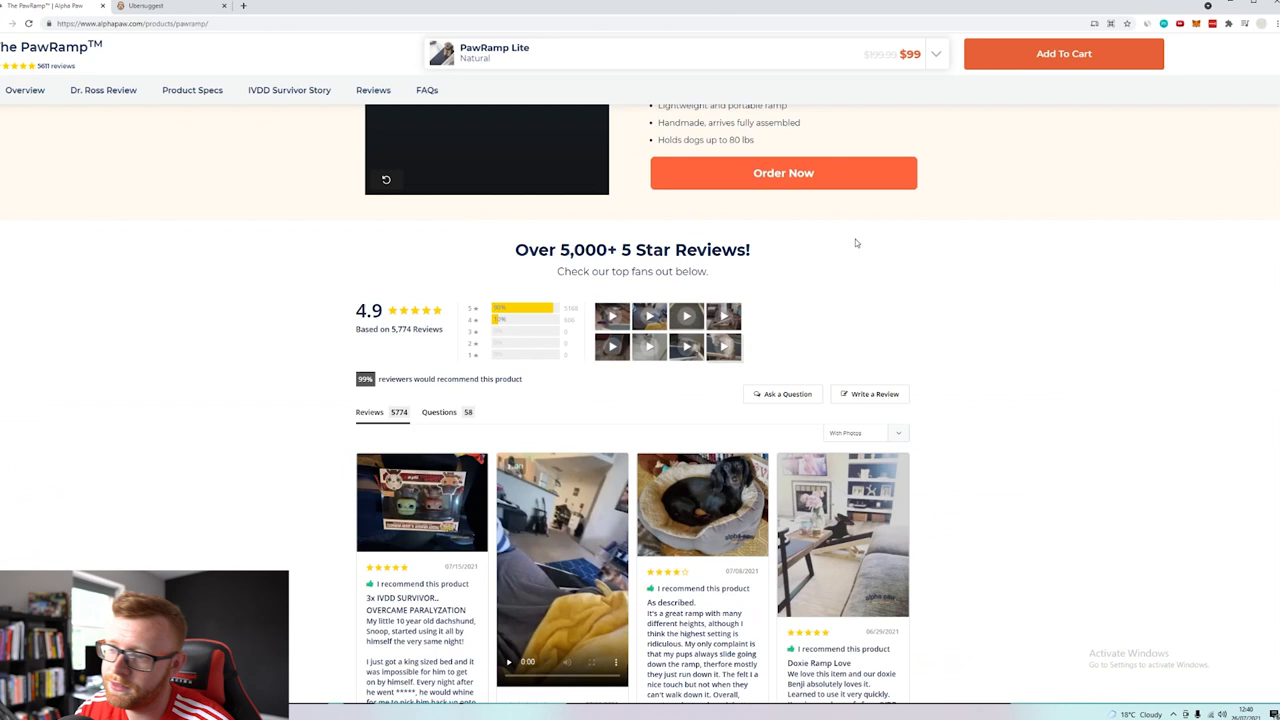
{"action": "scroll", "scroll_direction": "down", "scroll_amount": 3}
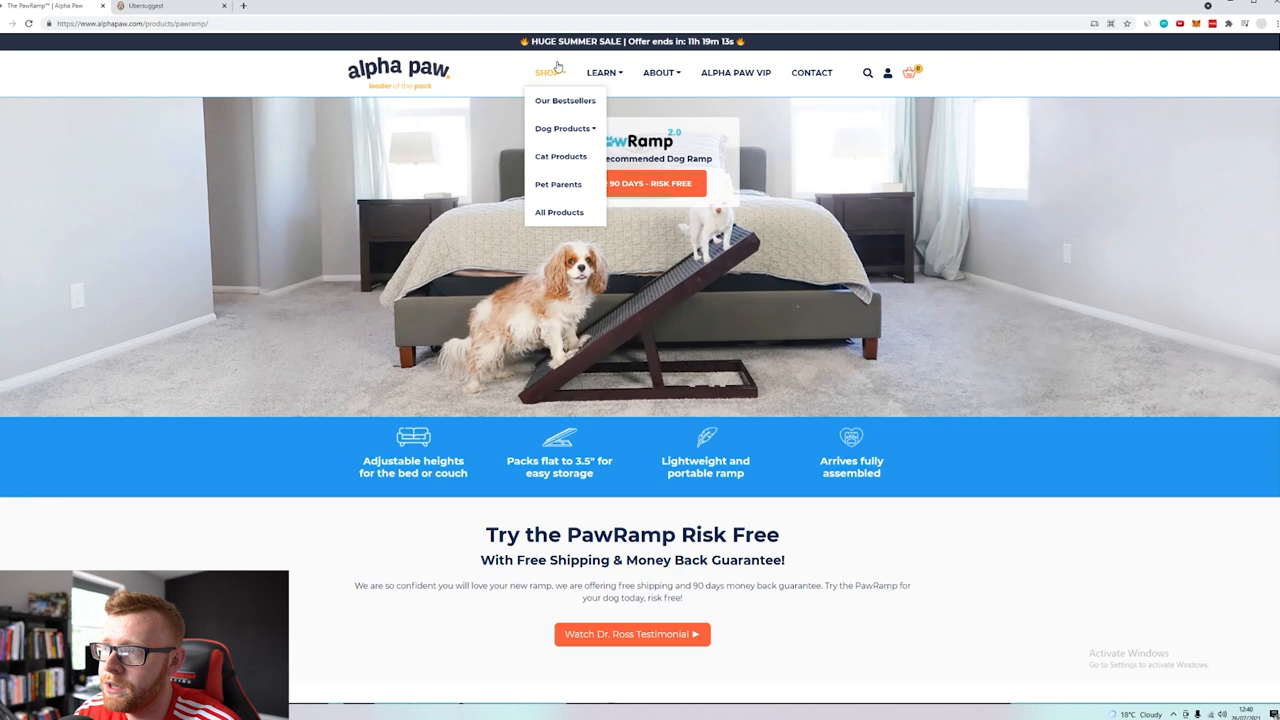
{"action": "left_click", "coordinate": [561, 156]}
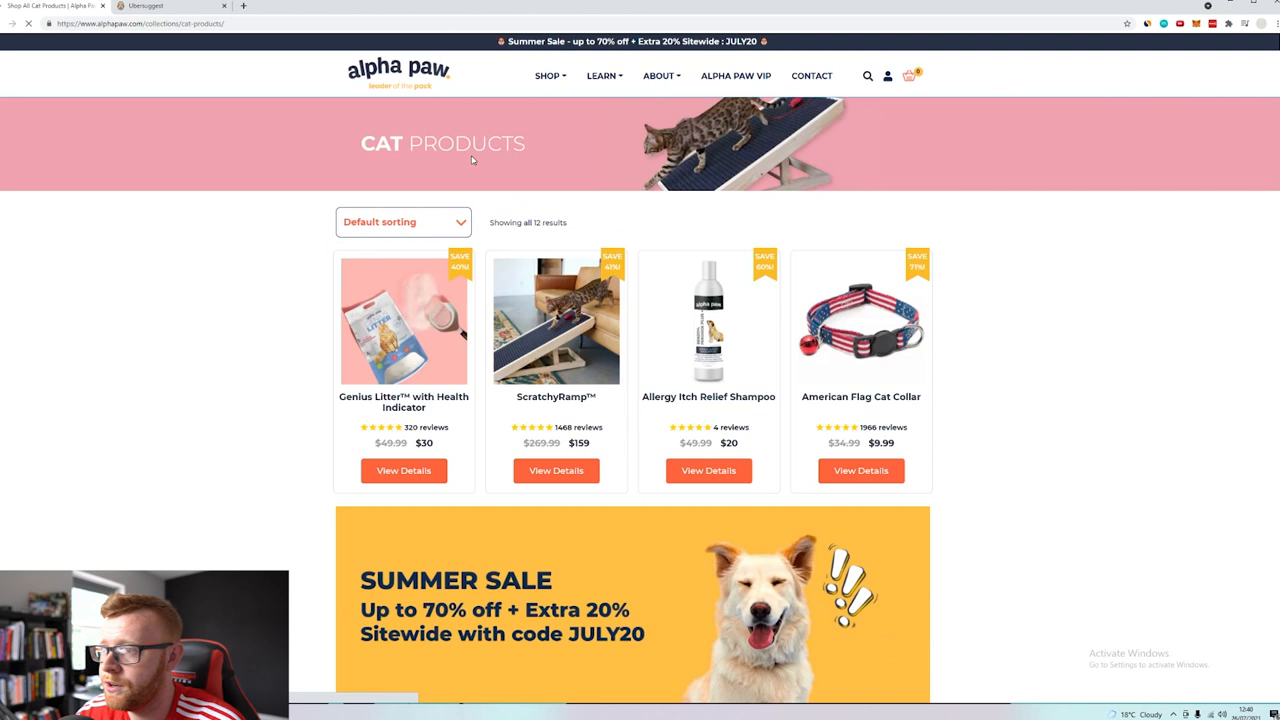
Browse the Medicated Ear Flush product page and its customer reviews
{"action": "scroll", "scroll_direction": "down", "scroll_amount": 3}
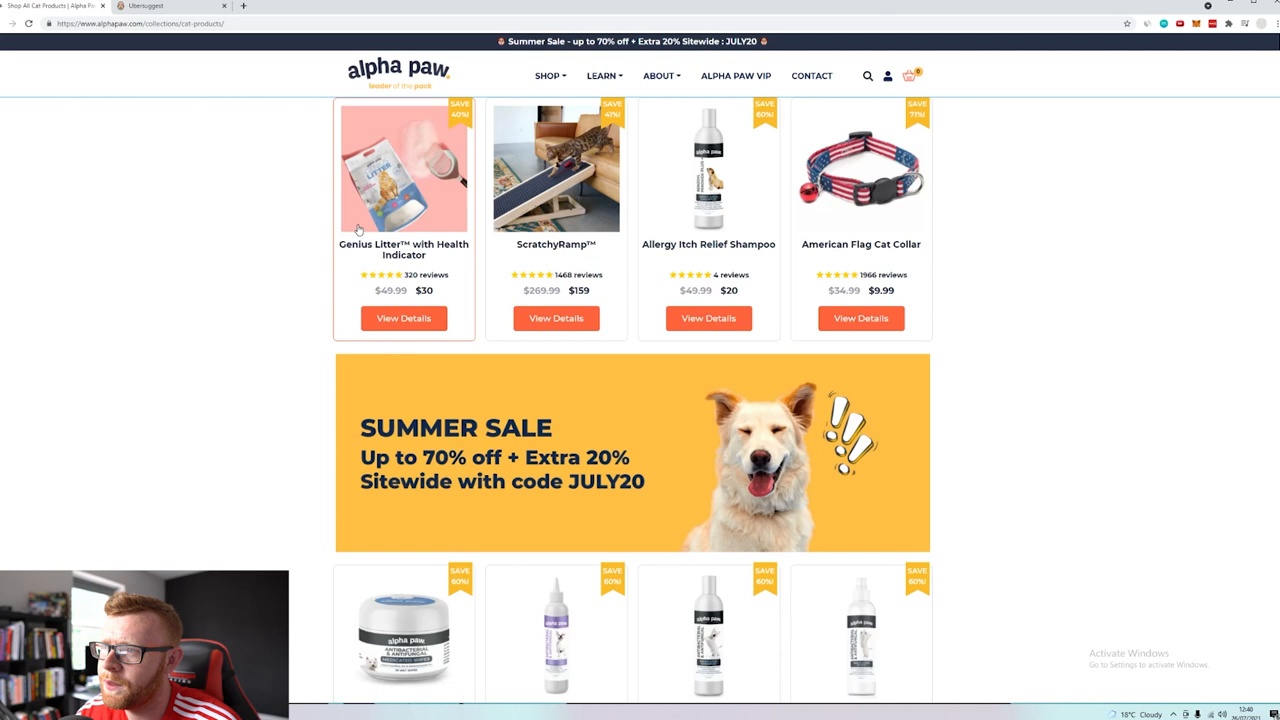
{"action": "scroll", "scroll_direction": "down", "scroll_amount": 3}
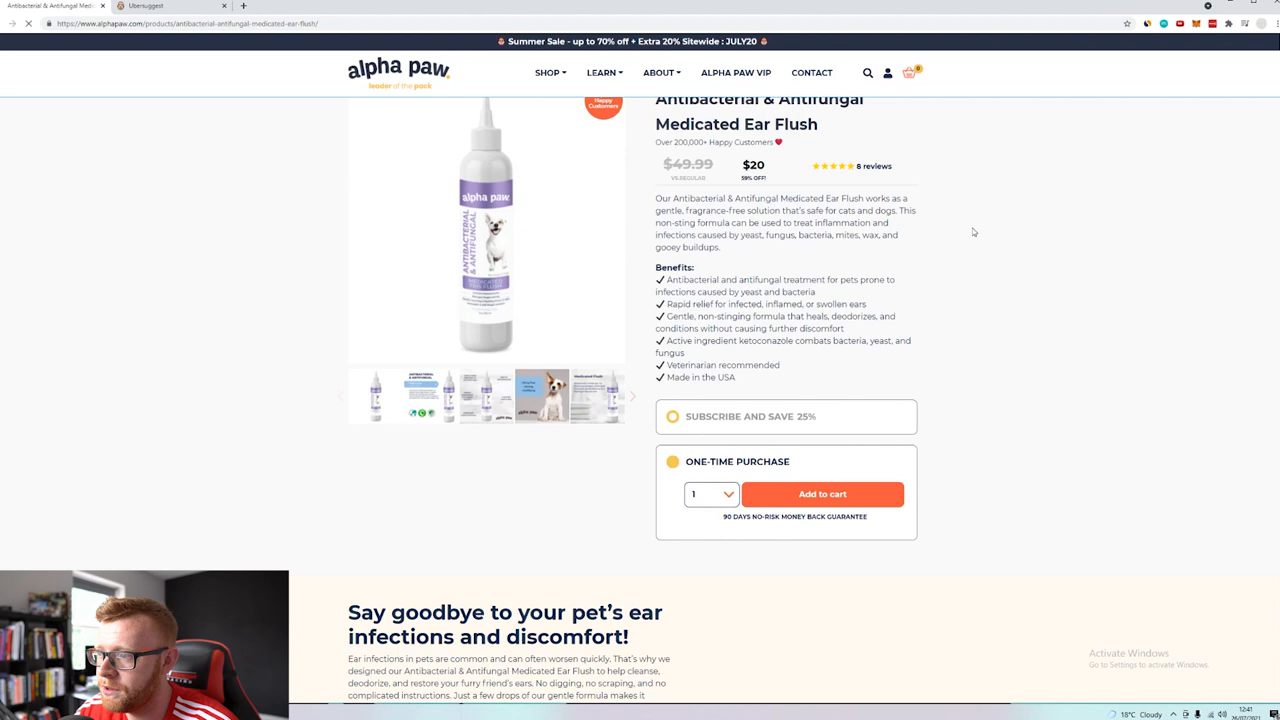
{"action": "scroll", "scroll_direction": "down", "scroll_amount": 3}
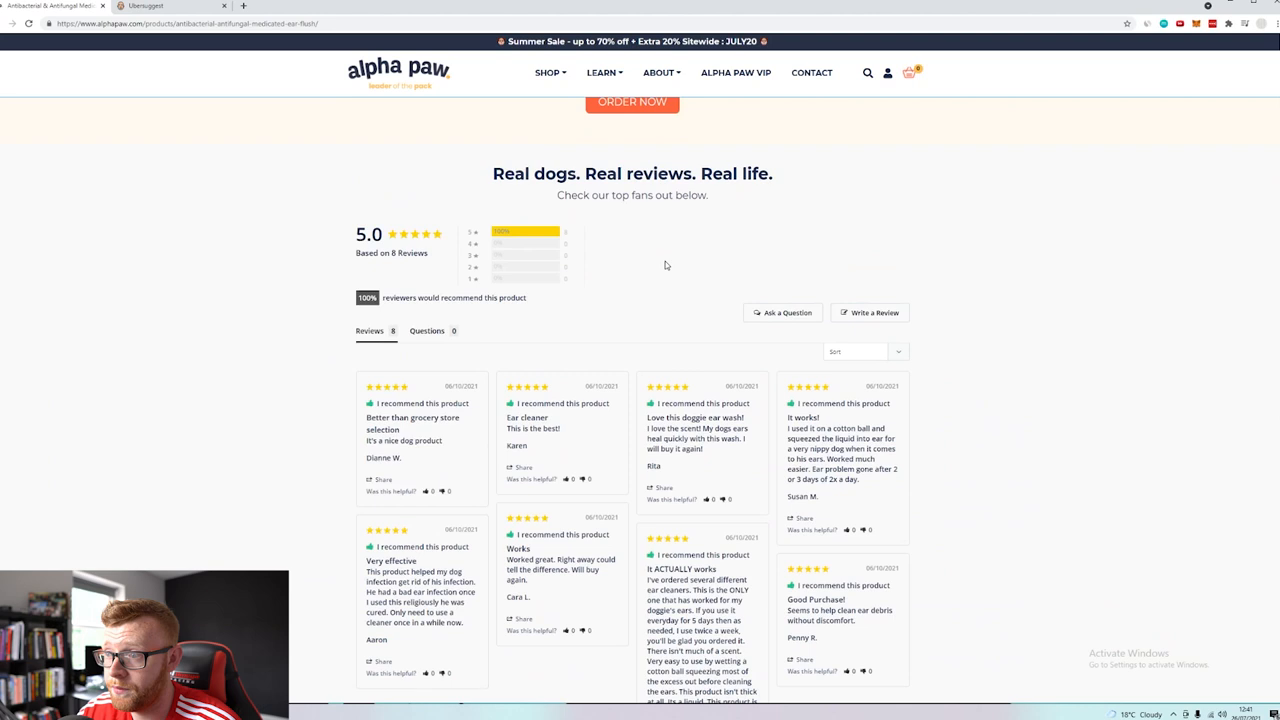
{"action": "scroll", "scroll_direction": "up", "scroll_amount": 3}
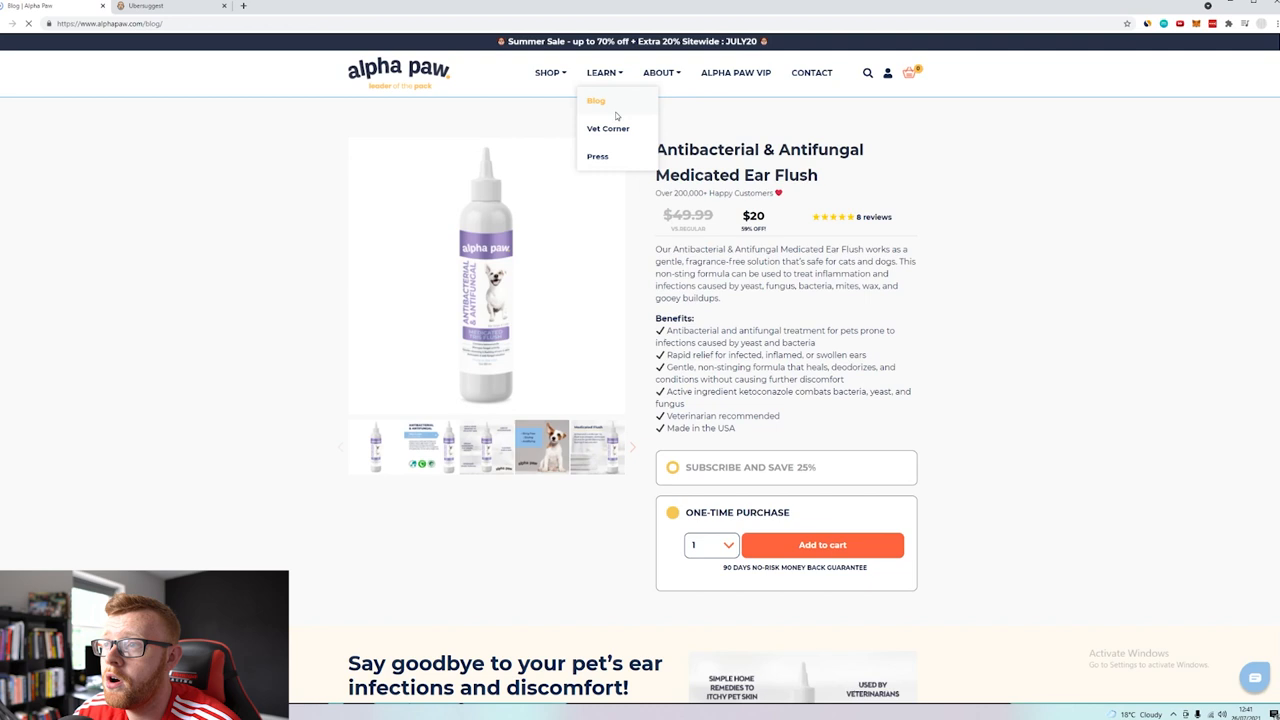
Open the Alpha Paw blog and scroll to the July posts and Load More button
{"action": "left_click", "coordinate": [596, 100]}
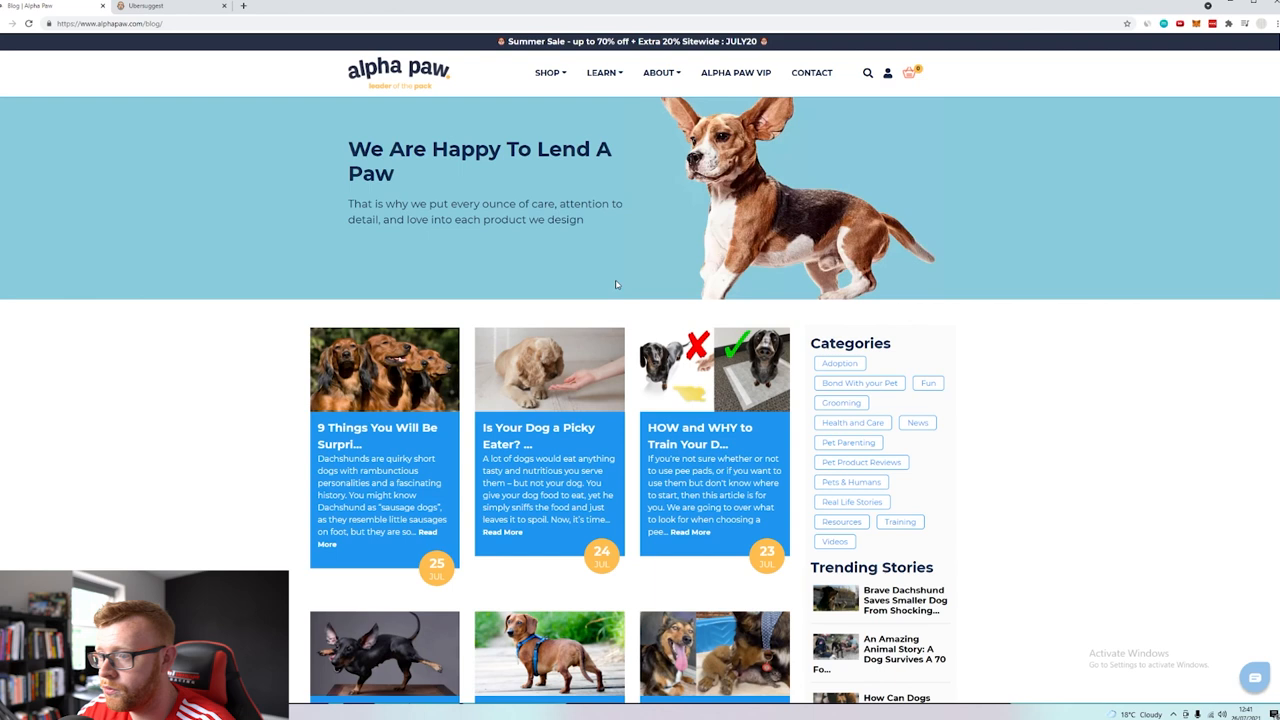
{"action": "scroll", "scroll_direction": "down", "scroll_amount": 3}
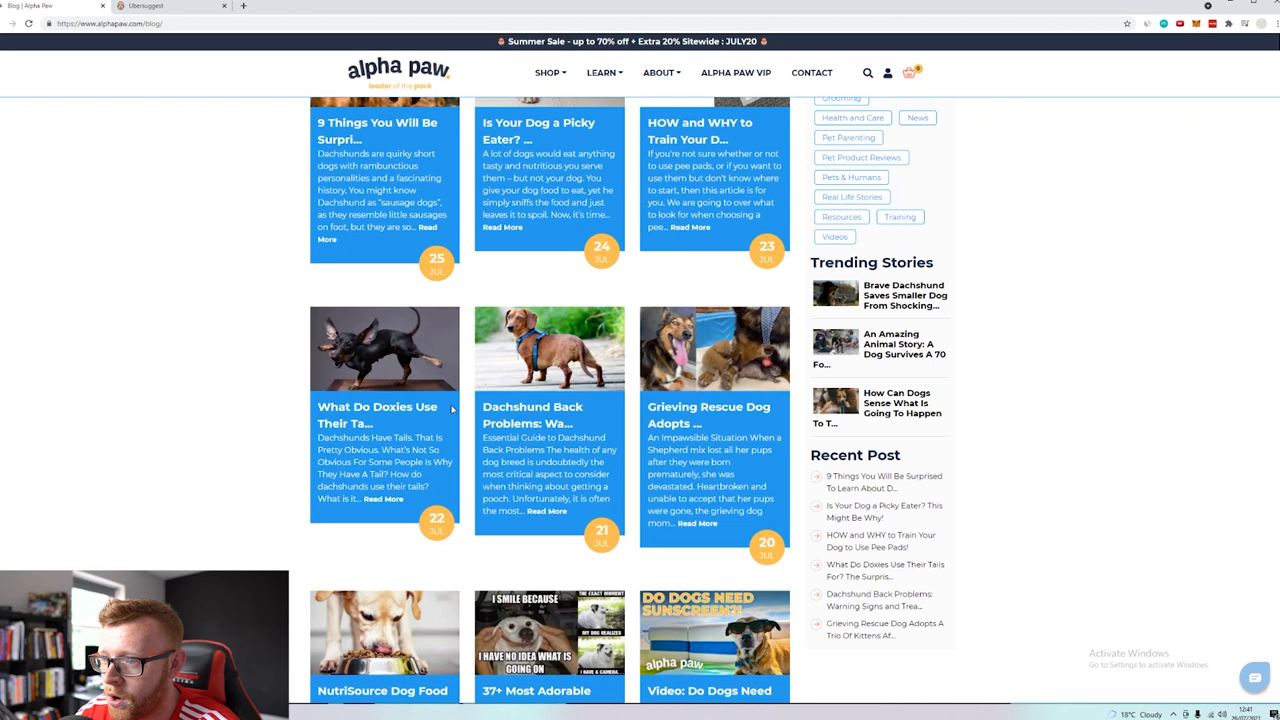
{"action": "scroll", "scroll_direction": "down", "scroll_amount": 3}
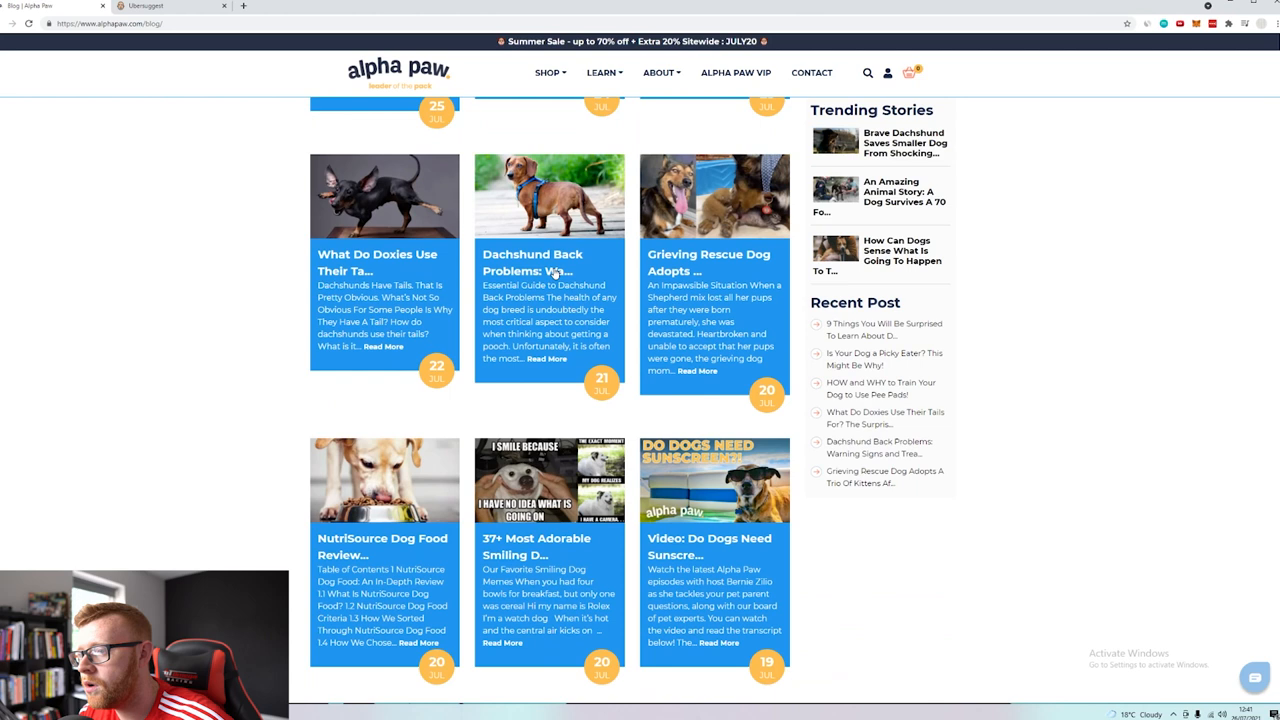
{"action": "scroll", "scroll_direction": "up", "scroll_amount": 3}
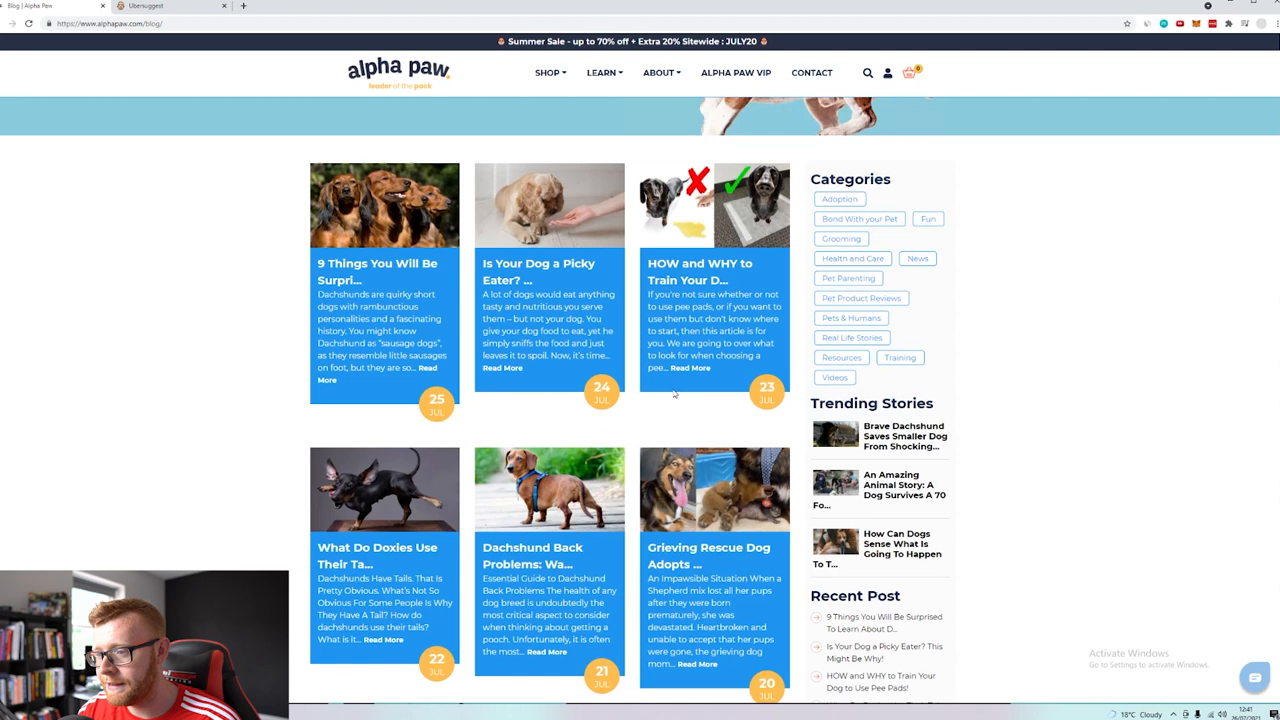
{"action": "scroll", "scroll_direction": "down", "scroll_amount": 3}
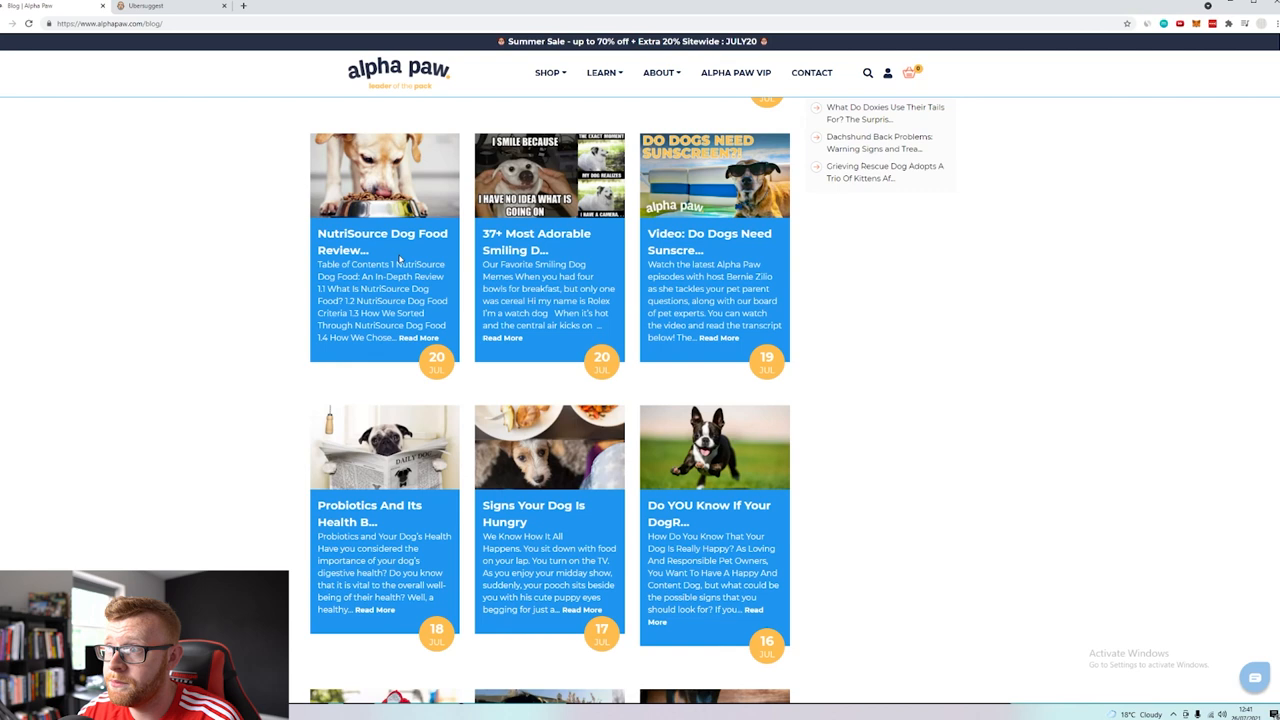
{"action": "scroll", "scroll_direction": "down", "scroll_amount": 3}
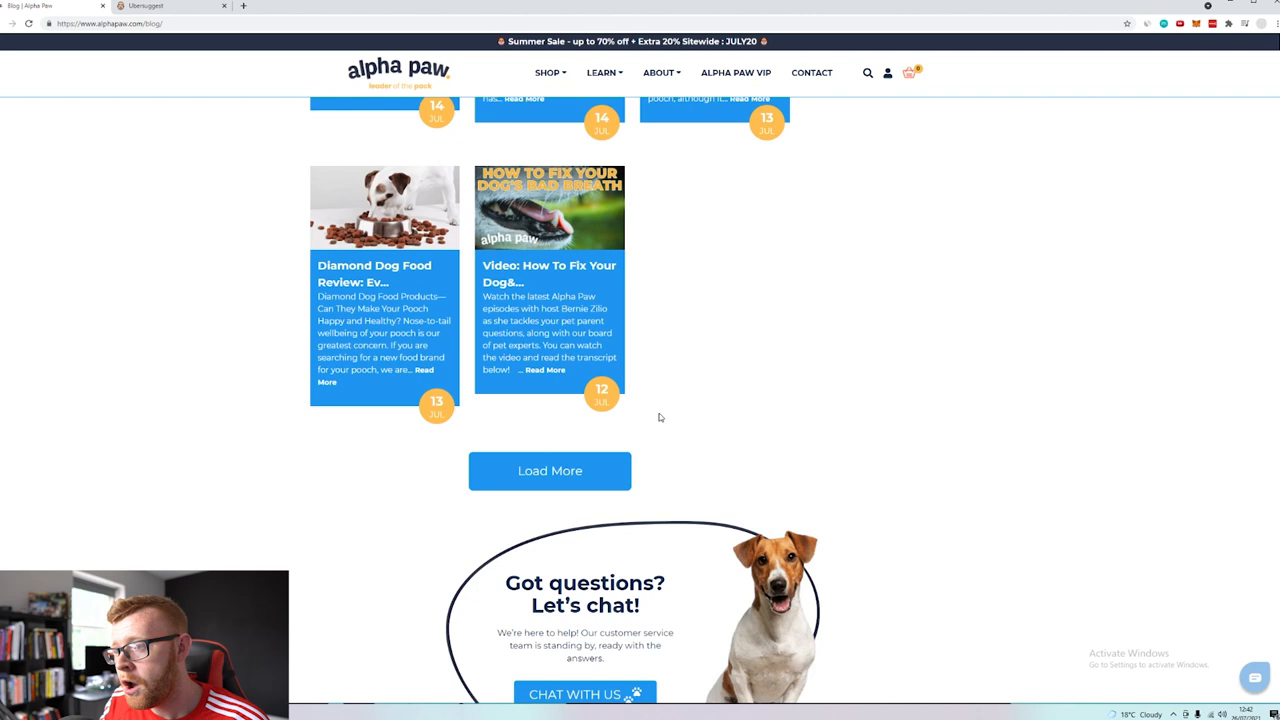
{"action": "left_click", "coordinate": [549, 471]}
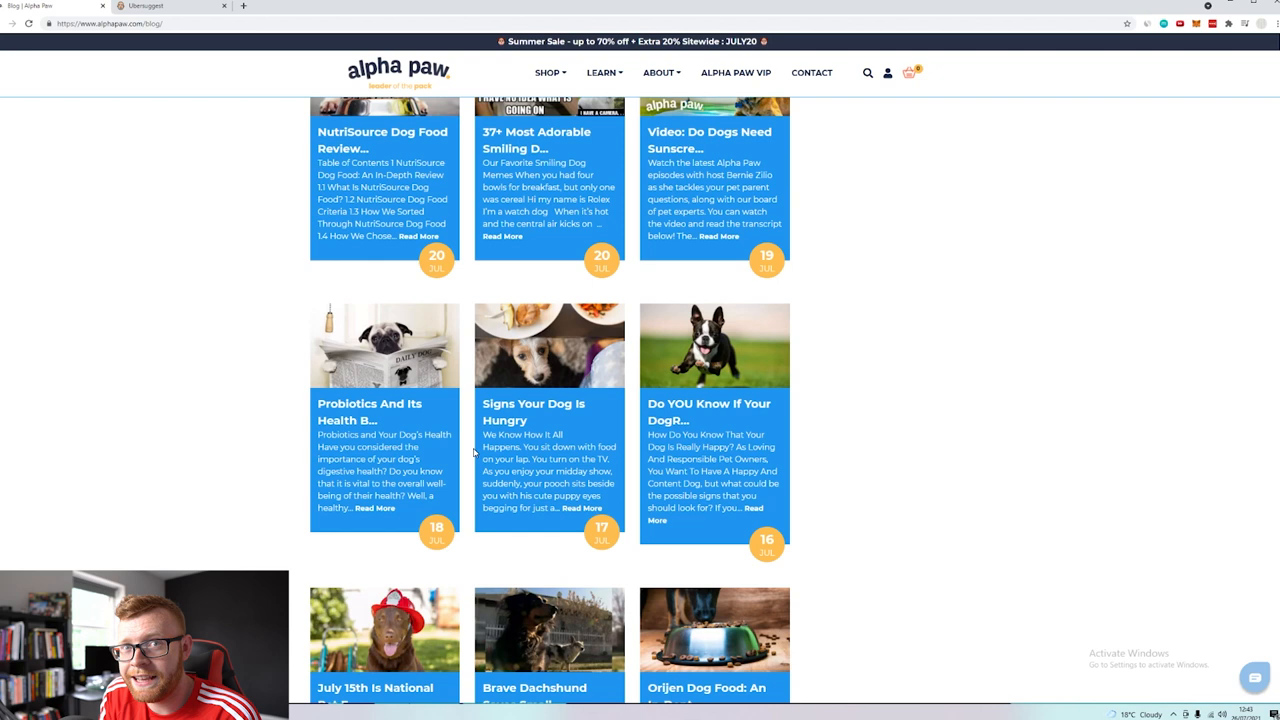
{"action": "mouse_move", "coordinate": [347, 511]}
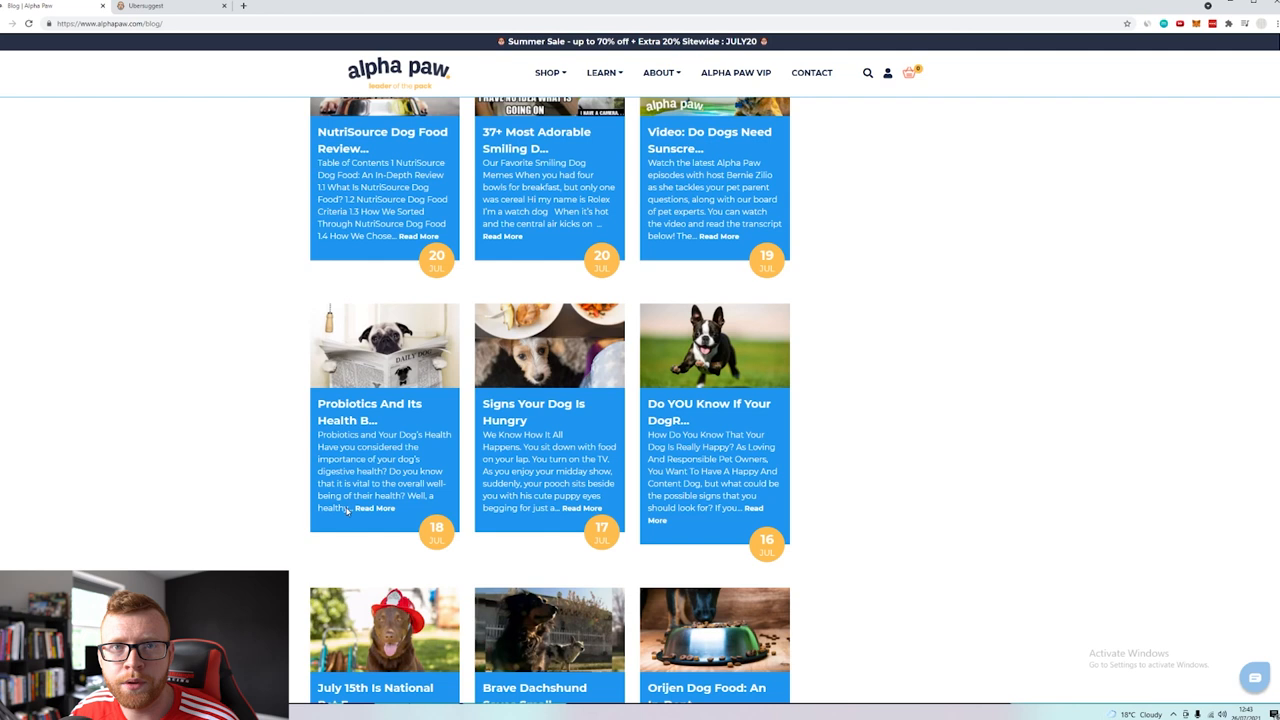
{"action": "mouse_move", "coordinate": [292, 477]}
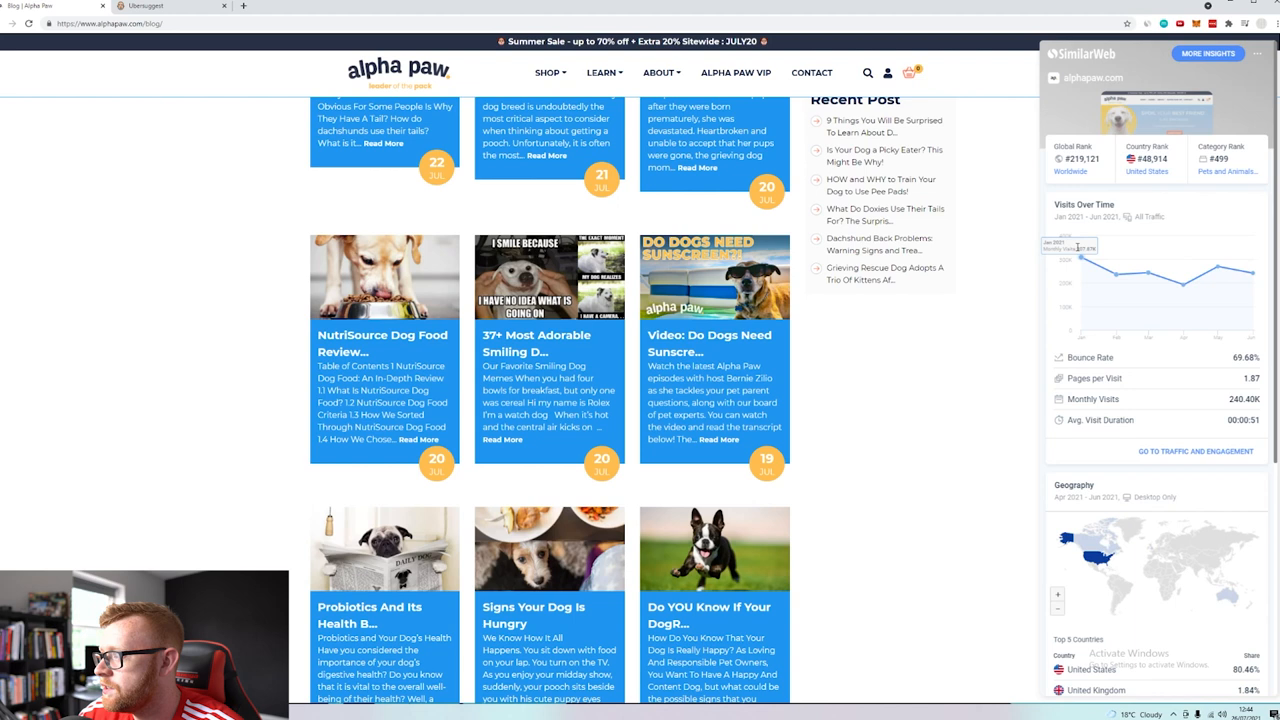
{"action": "mouse_move", "coordinate": [1220, 277]}
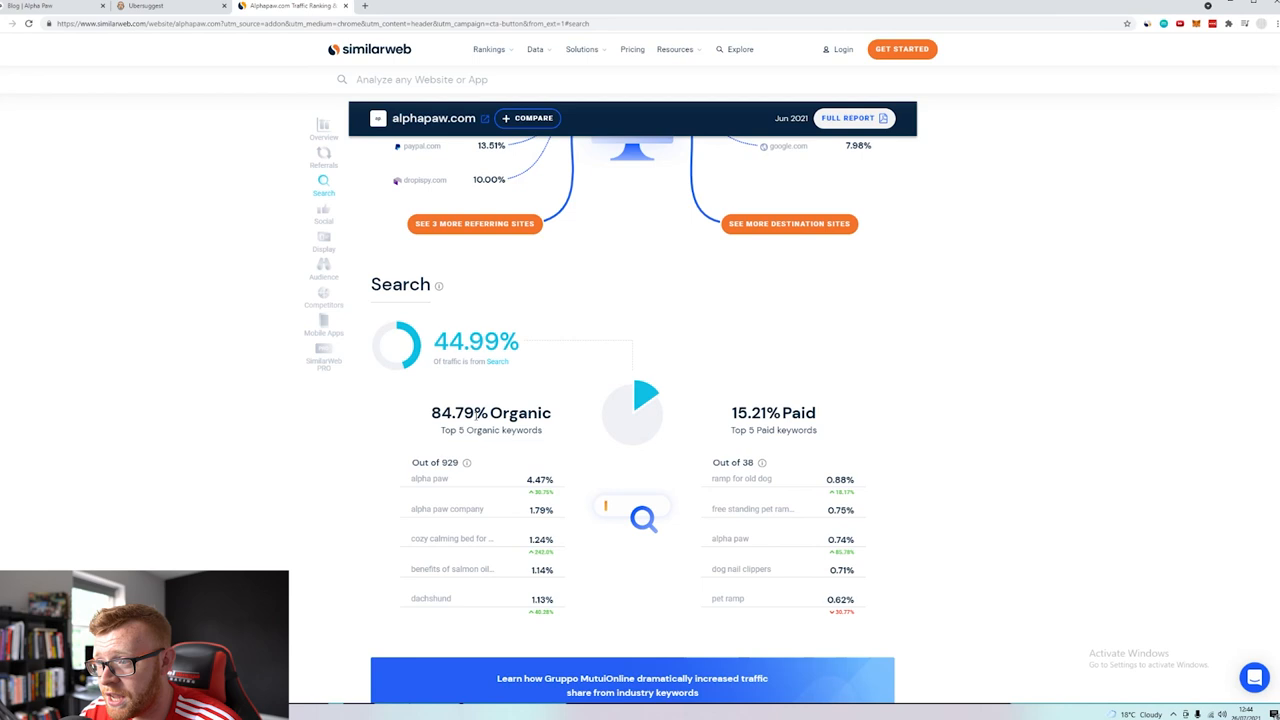
Scroll to SimilarWeb's country map (80.94% US) and Traffic Sources (Search 44.99%)
{"action": "scroll", "scroll_direction": "down", "scroll_amount": 3}
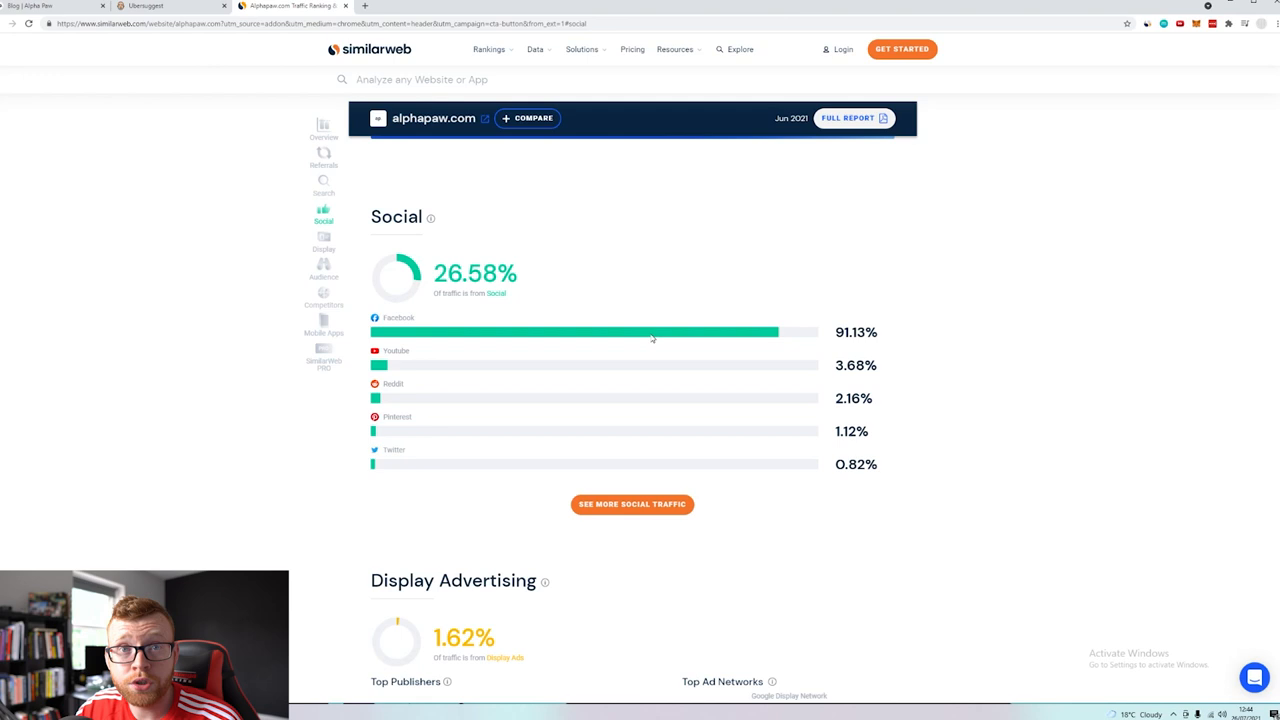
{"action": "scroll", "scroll_direction": "down", "scroll_amount": 3}
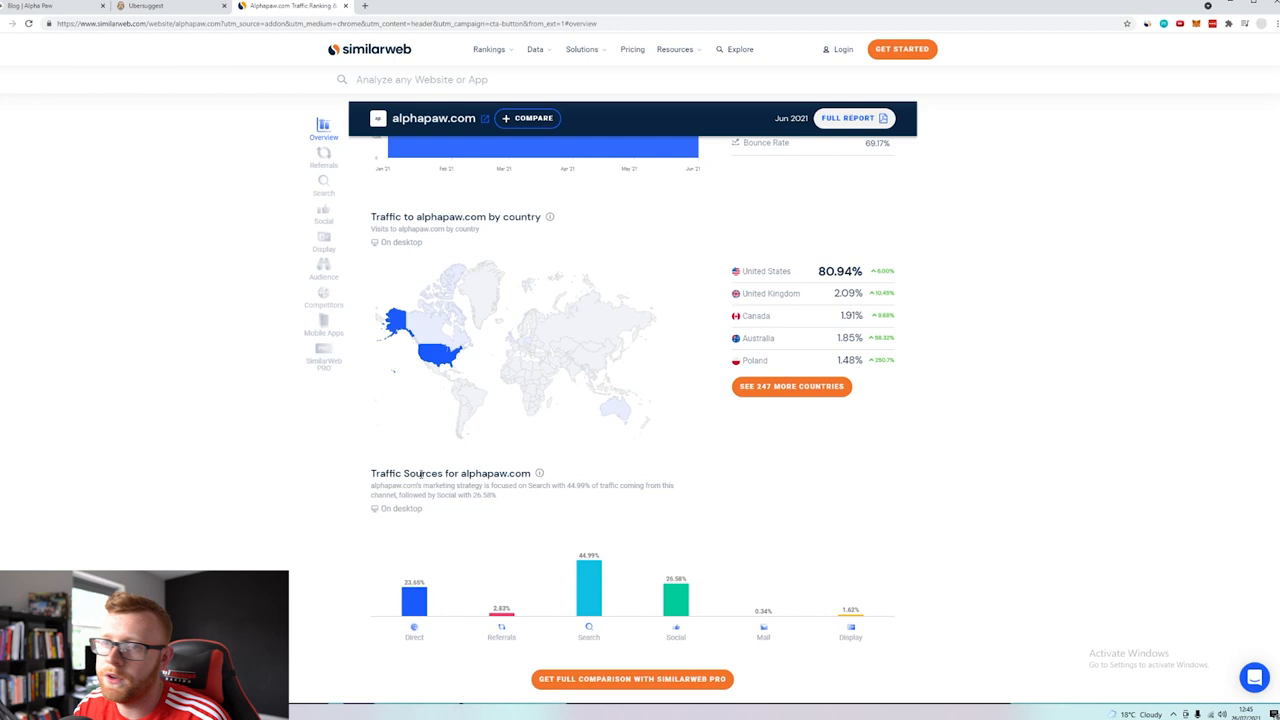
{"action": "mouse_move", "coordinate": [359, 393]}
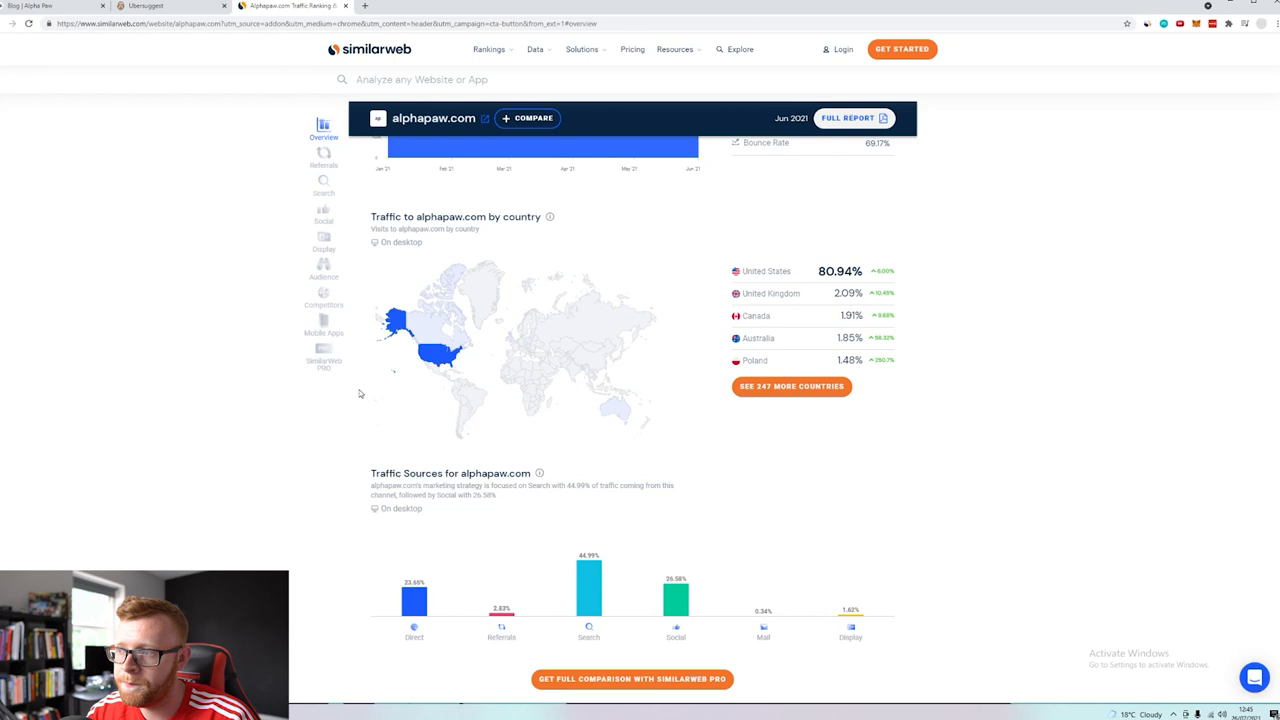
Review Ubersuggest's alphapaw.com traffic overview (475,827 monthly visits), then switch to SEMrush
{"action": "left_click", "coordinate": [170, 6]}
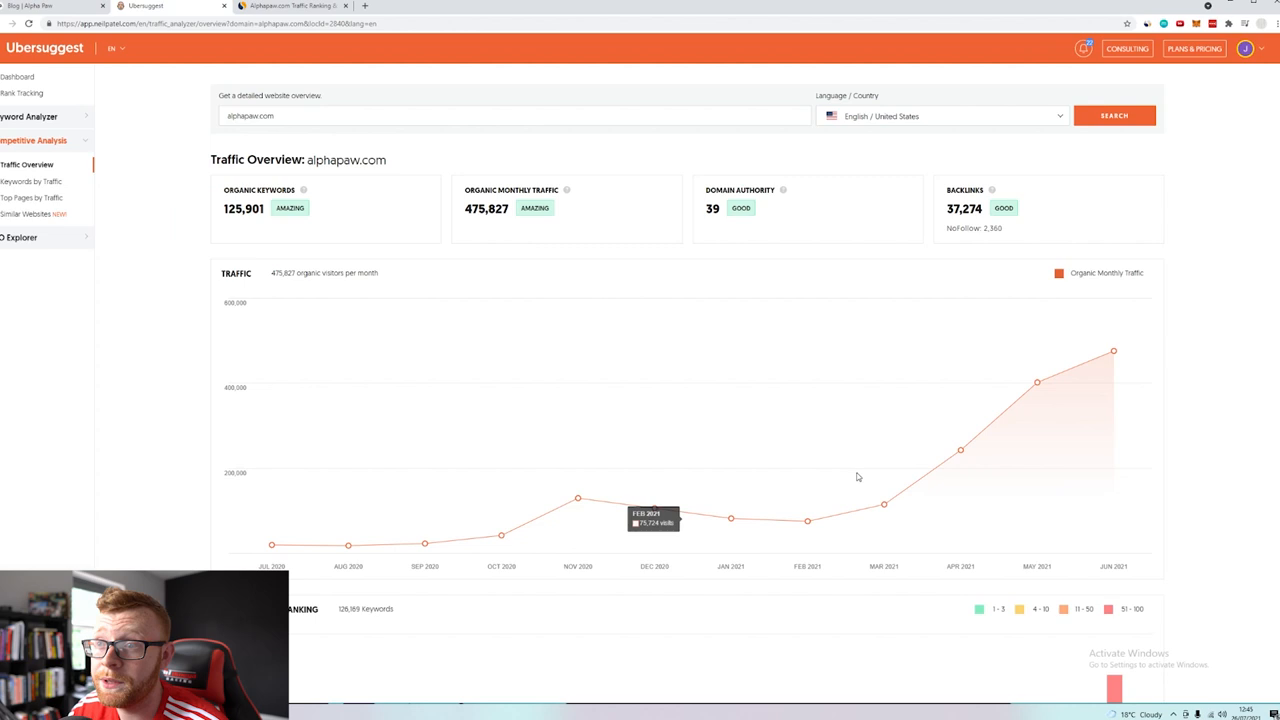
{"action": "mouse_move", "coordinate": [272, 545]}
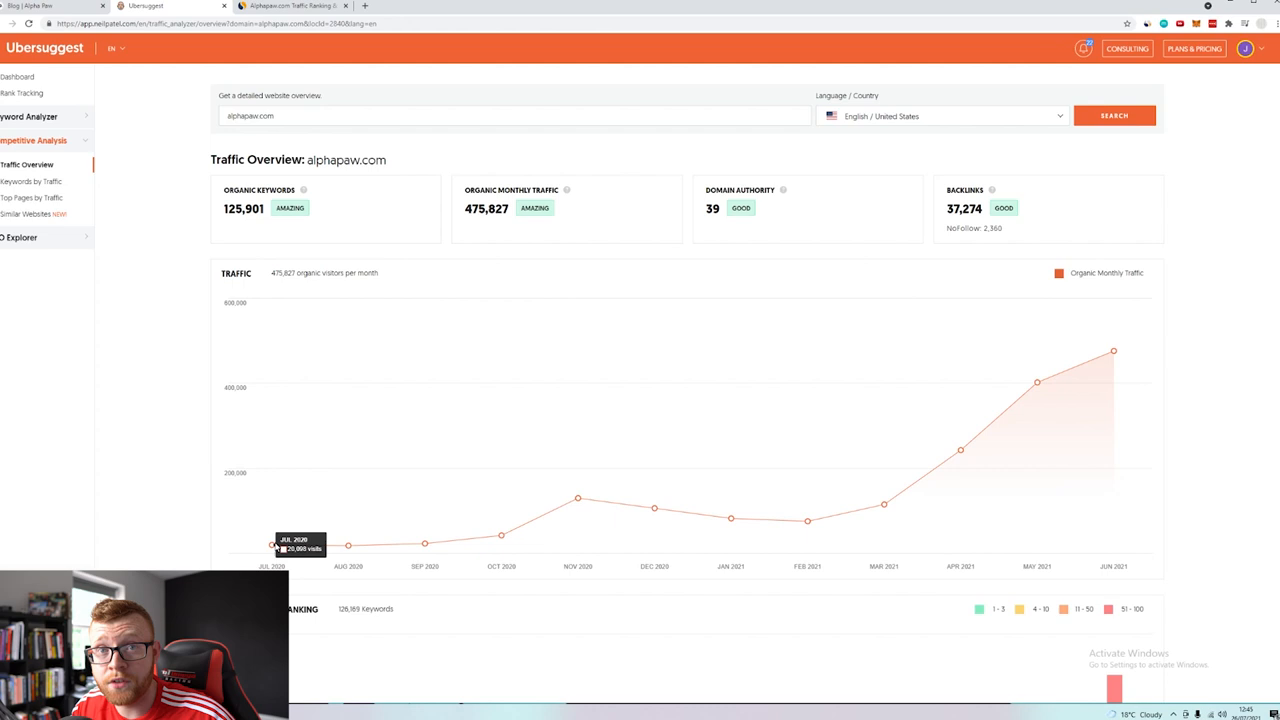
{"action": "left_click", "coordinate": [415, 6]}
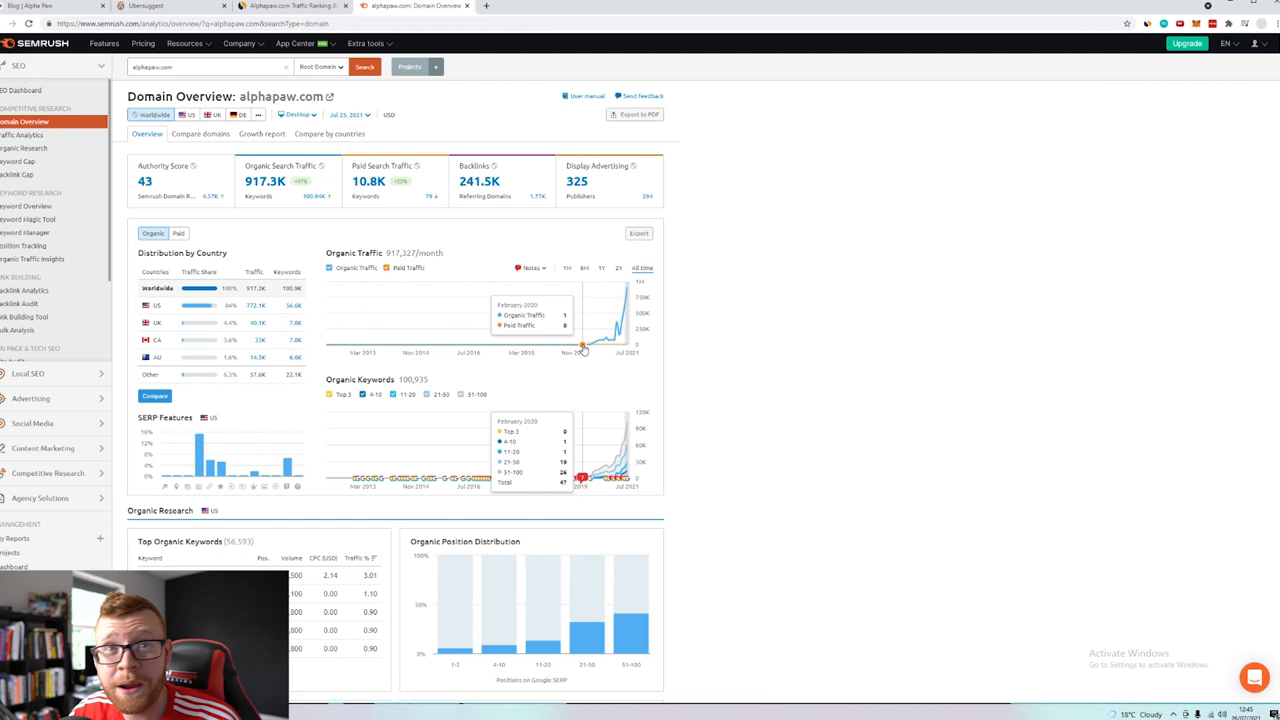
{"action": "mouse_move", "coordinate": [620, 340]}
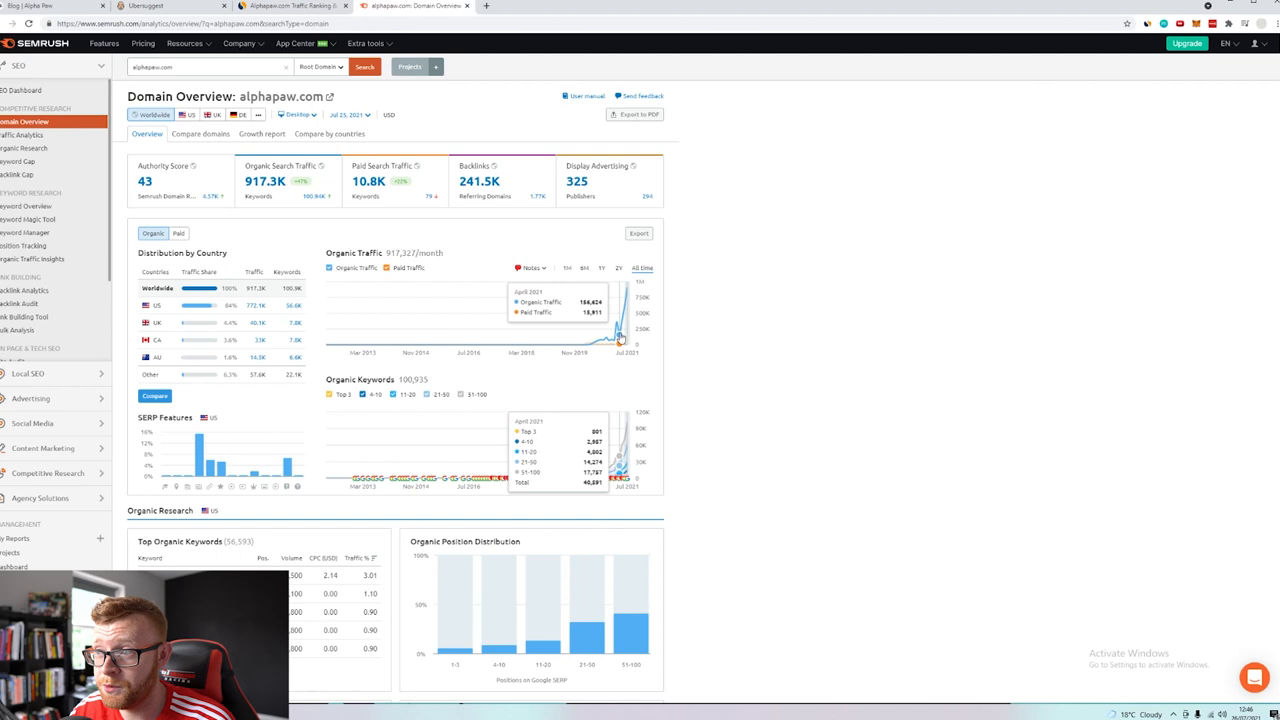
{"action": "mouse_move", "coordinate": [627, 298]}
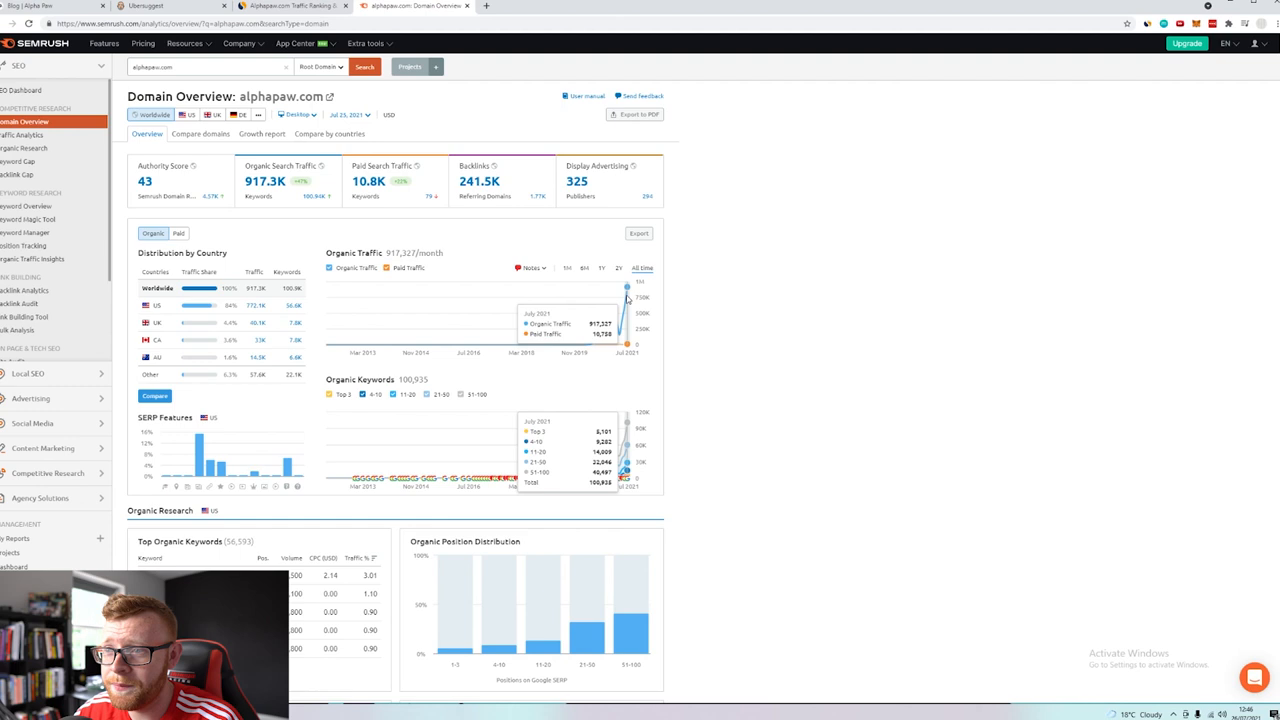
{"action": "mouse_move", "coordinate": [625, 300]}
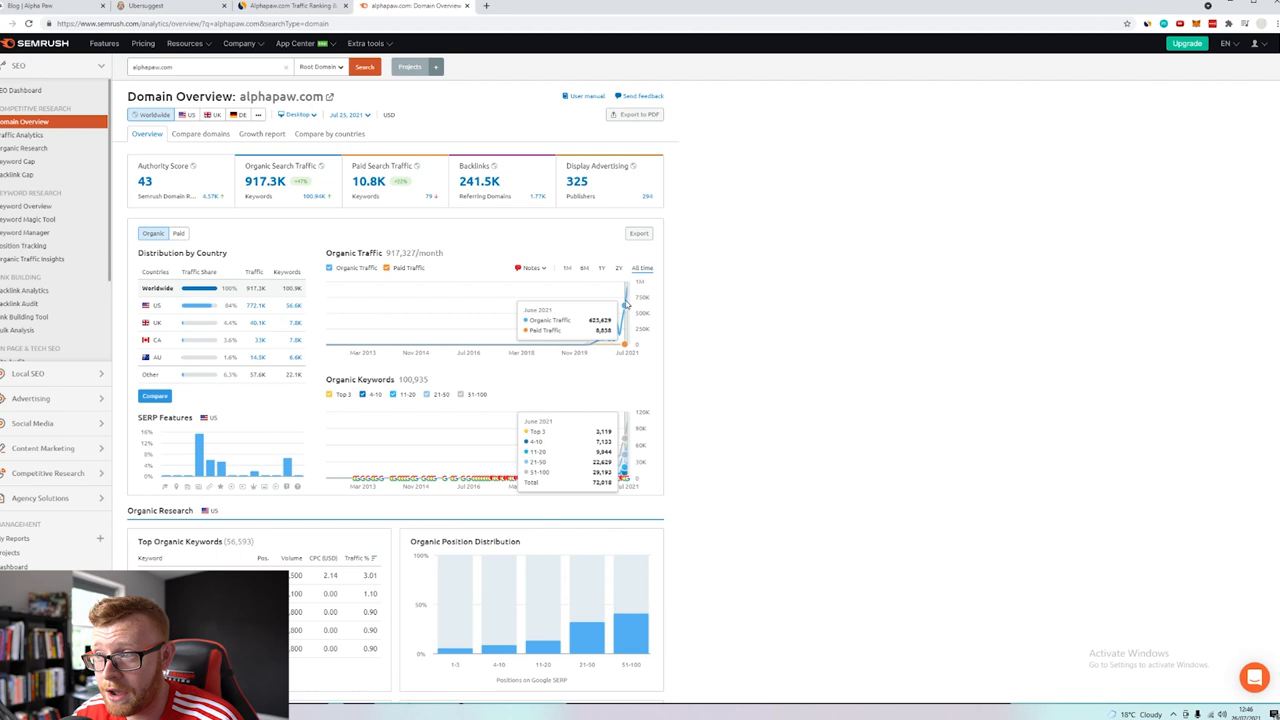
{"action": "mouse_move", "coordinate": [587, 343]}
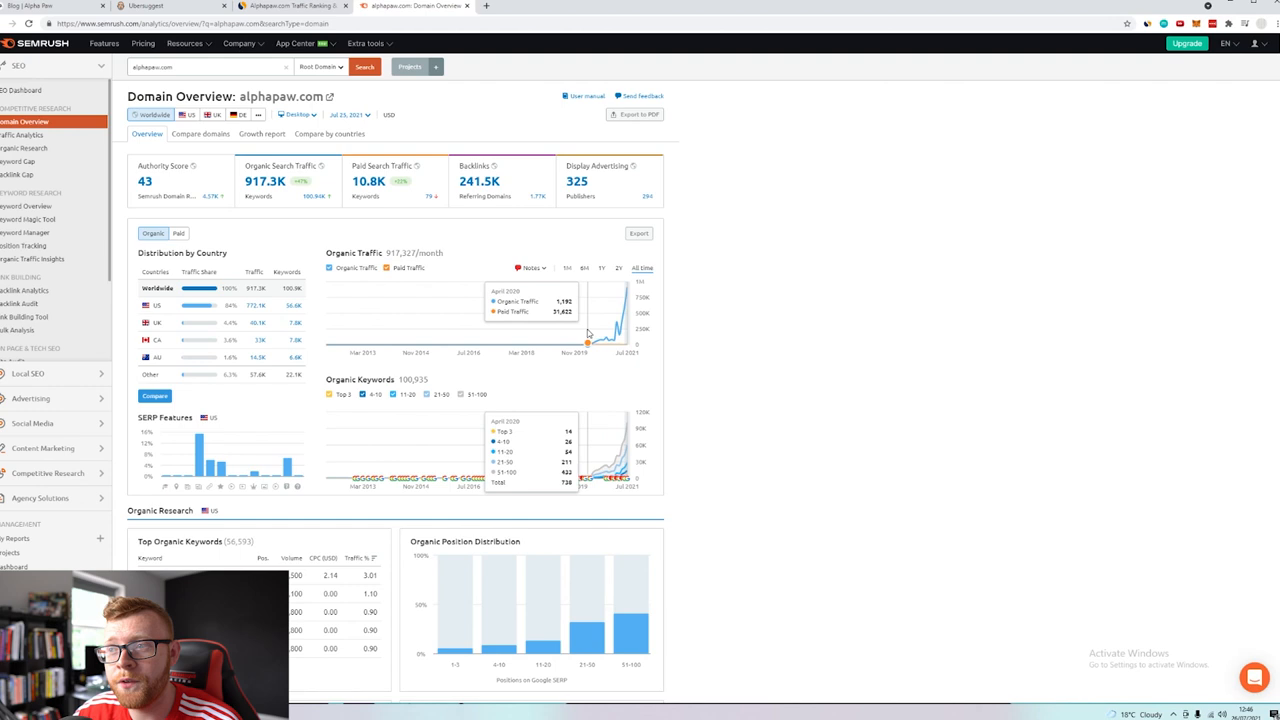
{"action": "mouse_move", "coordinate": [580, 343]}
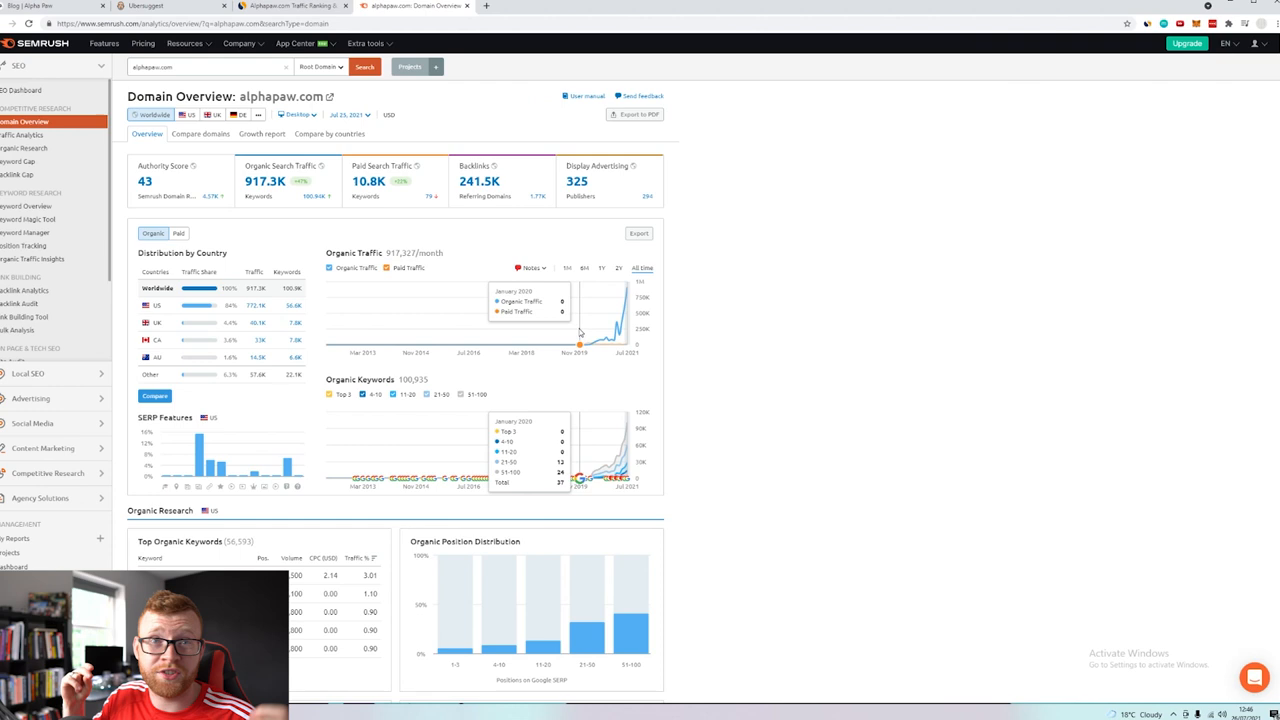
Examine SEMrush's alphapaw.com organic traffic history, rising to 917,327 by July 2021
{"action": "right_click", "coordinate": [595, 335]}
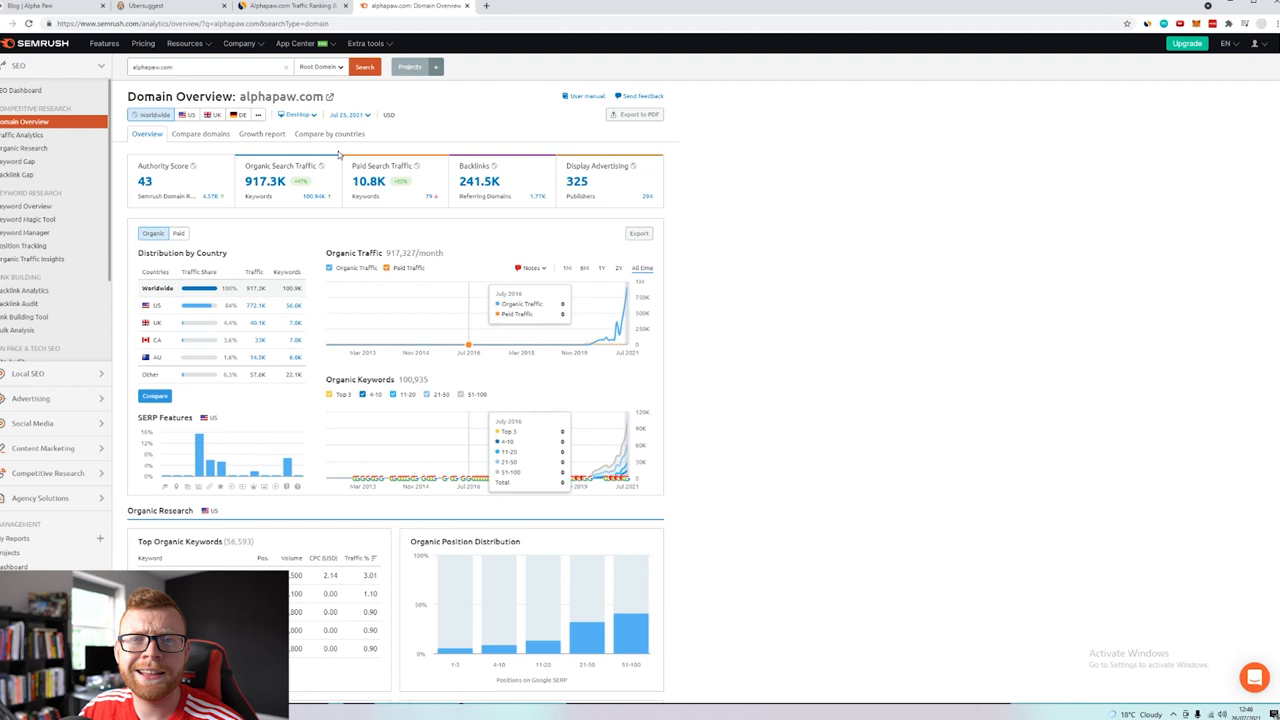
Return to Ubersuggest and scroll to Top SEO Pages, led by Husky Corgi Mix Facts
{"action": "left_click", "coordinate": [145, 6]}
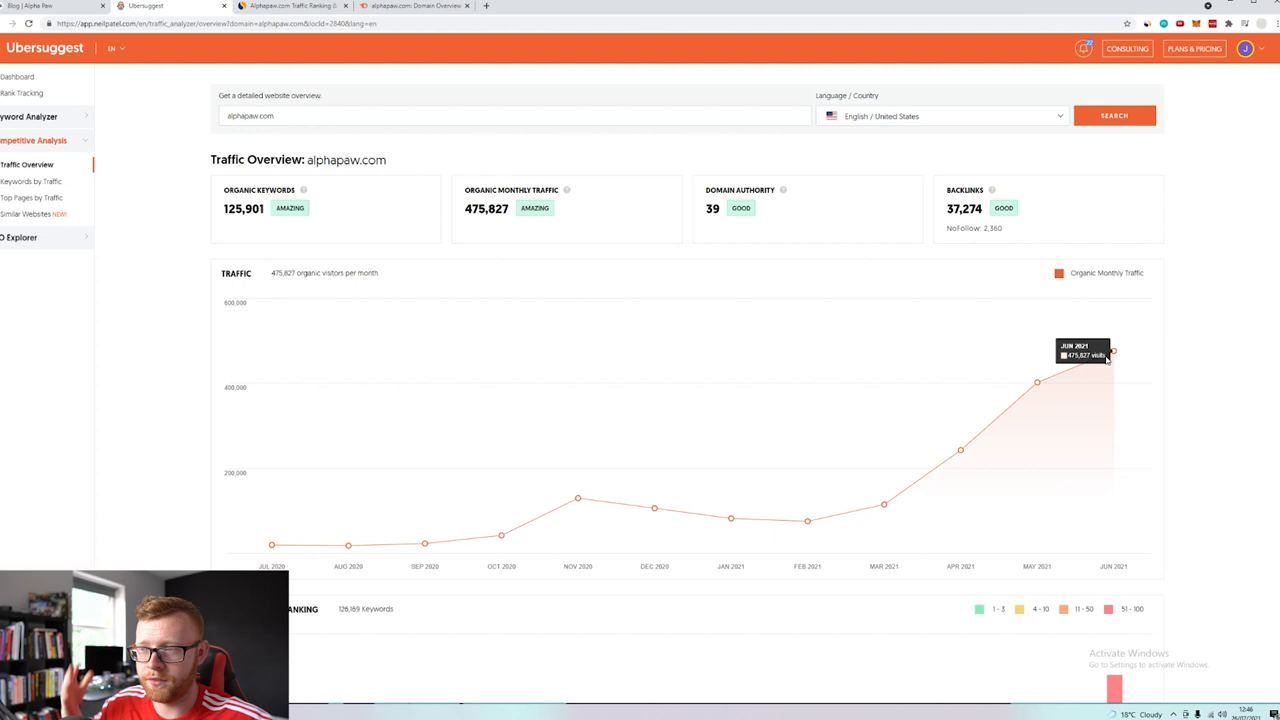
{"action": "scroll", "scroll_direction": "down", "scroll_amount": 3}
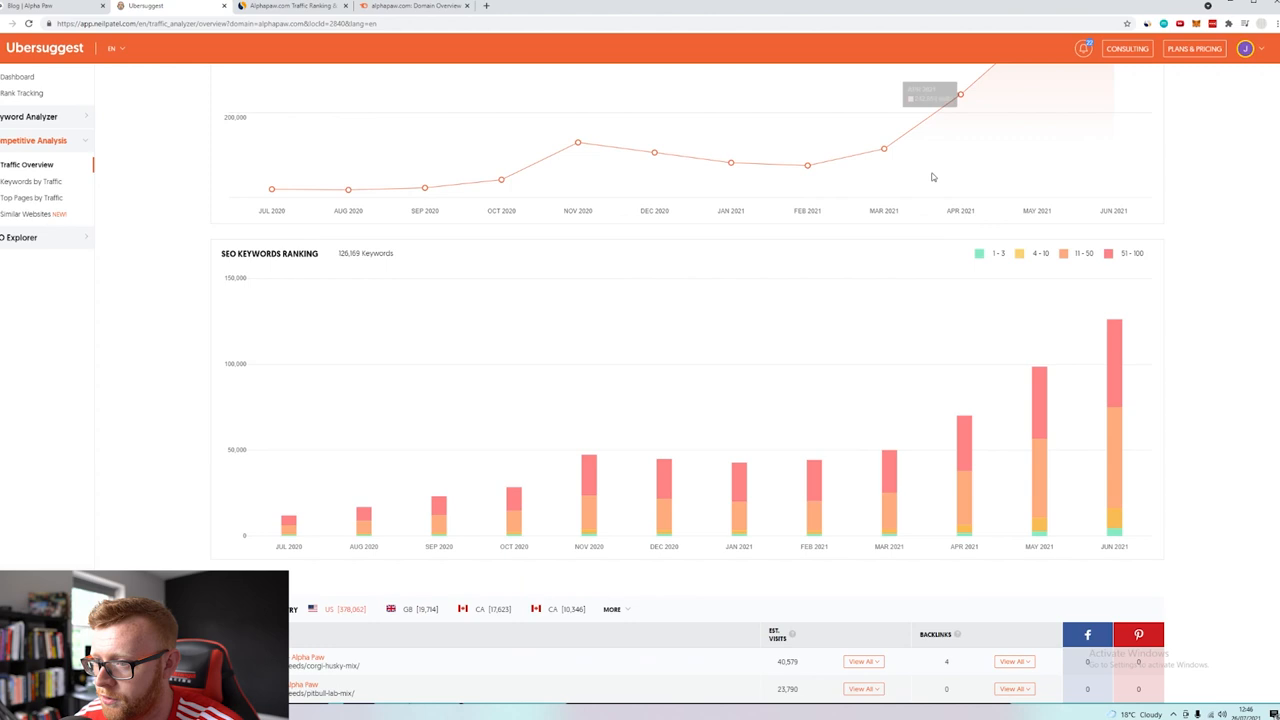
{"action": "scroll", "scroll_direction": "down", "scroll_amount": 3}
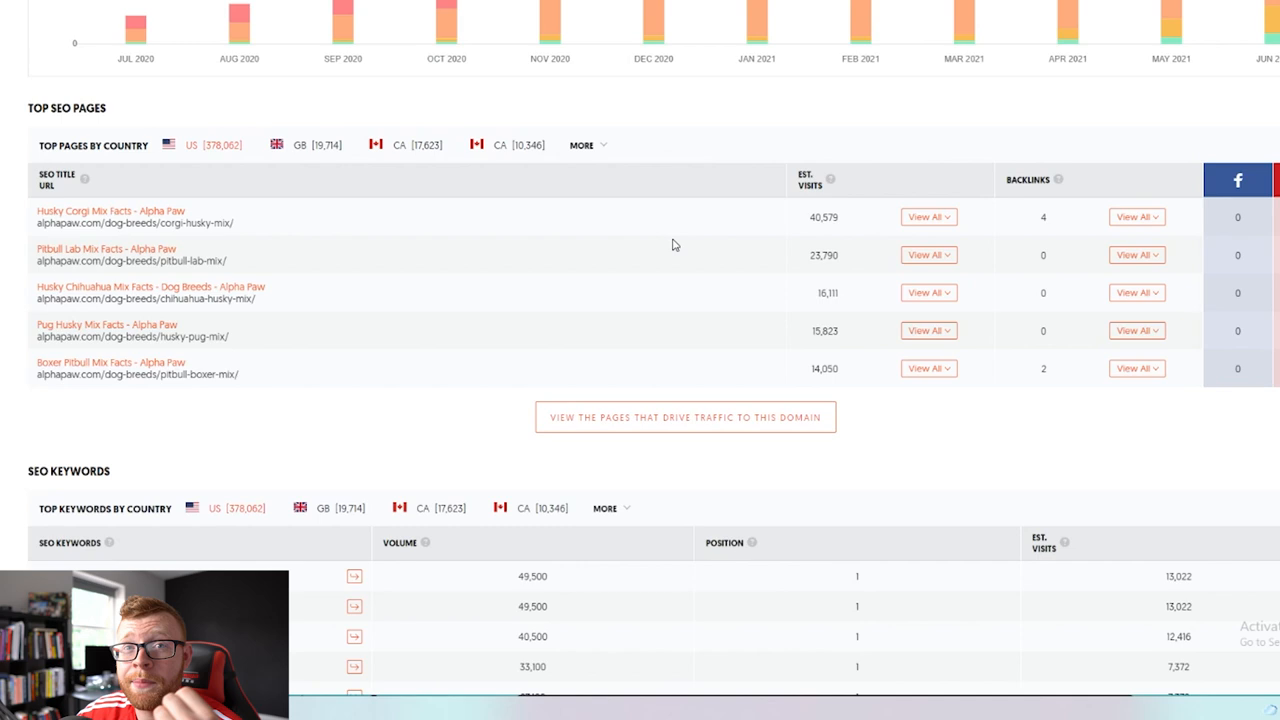
{"action": "mouse_move", "coordinate": [197, 232]}
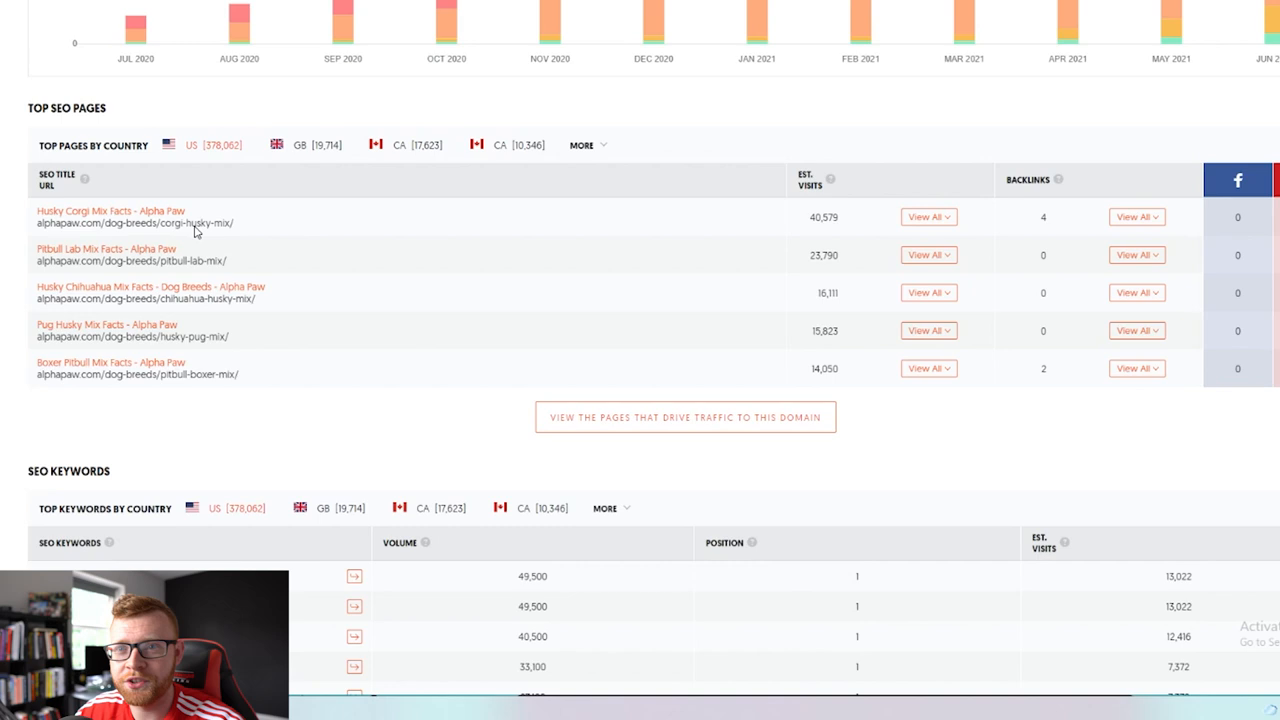
{"action": "mouse_move", "coordinate": [811, 224]}
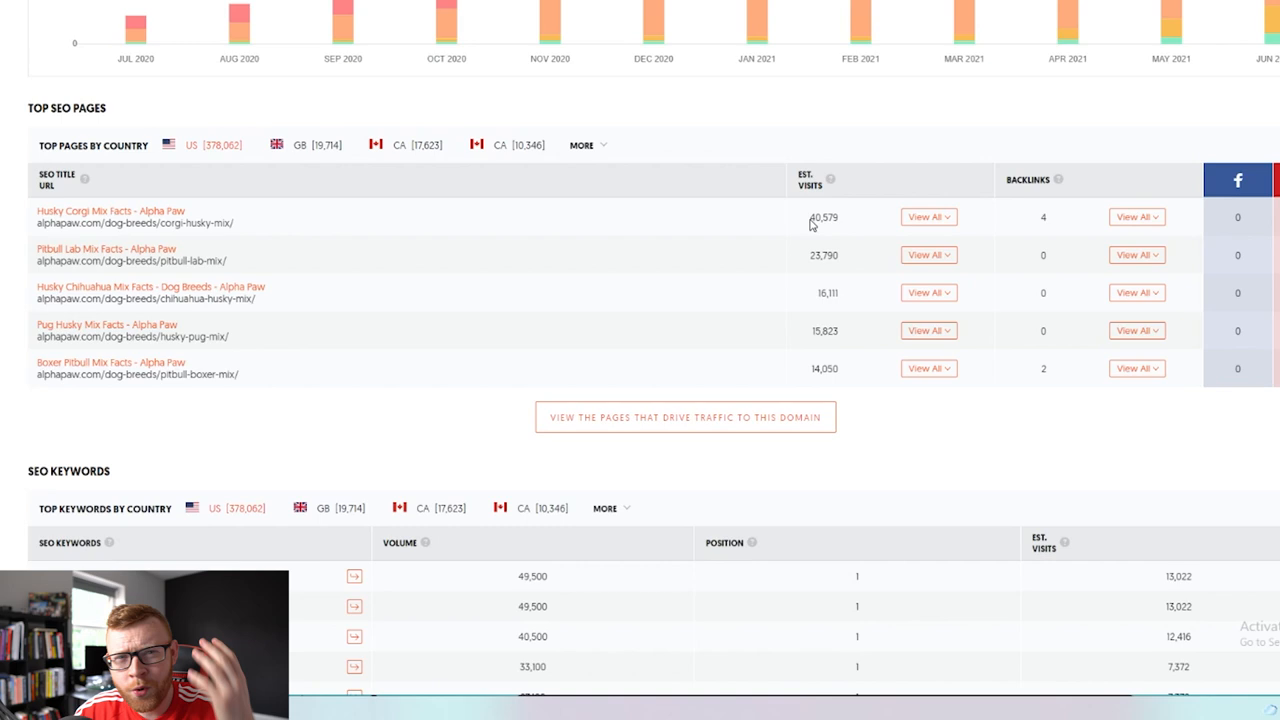
{"action": "mouse_move", "coordinate": [98, 262]}
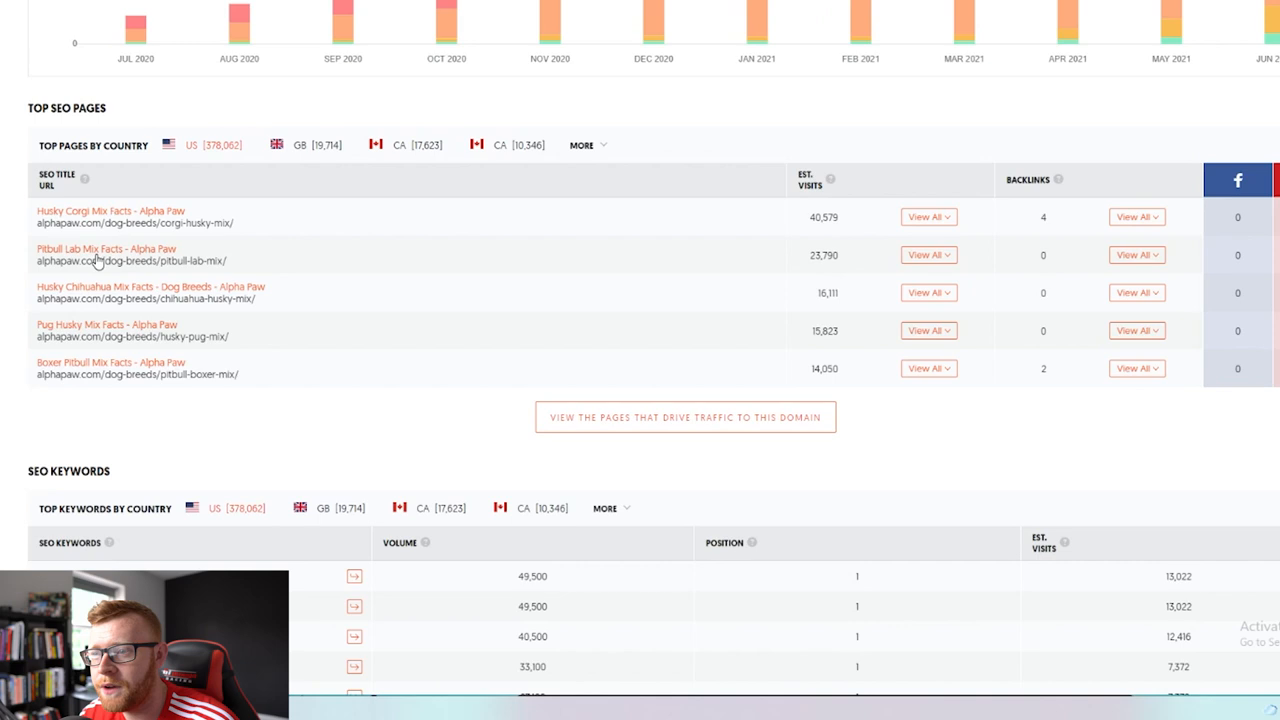
{"action": "mouse_move", "coordinate": [143, 385]}
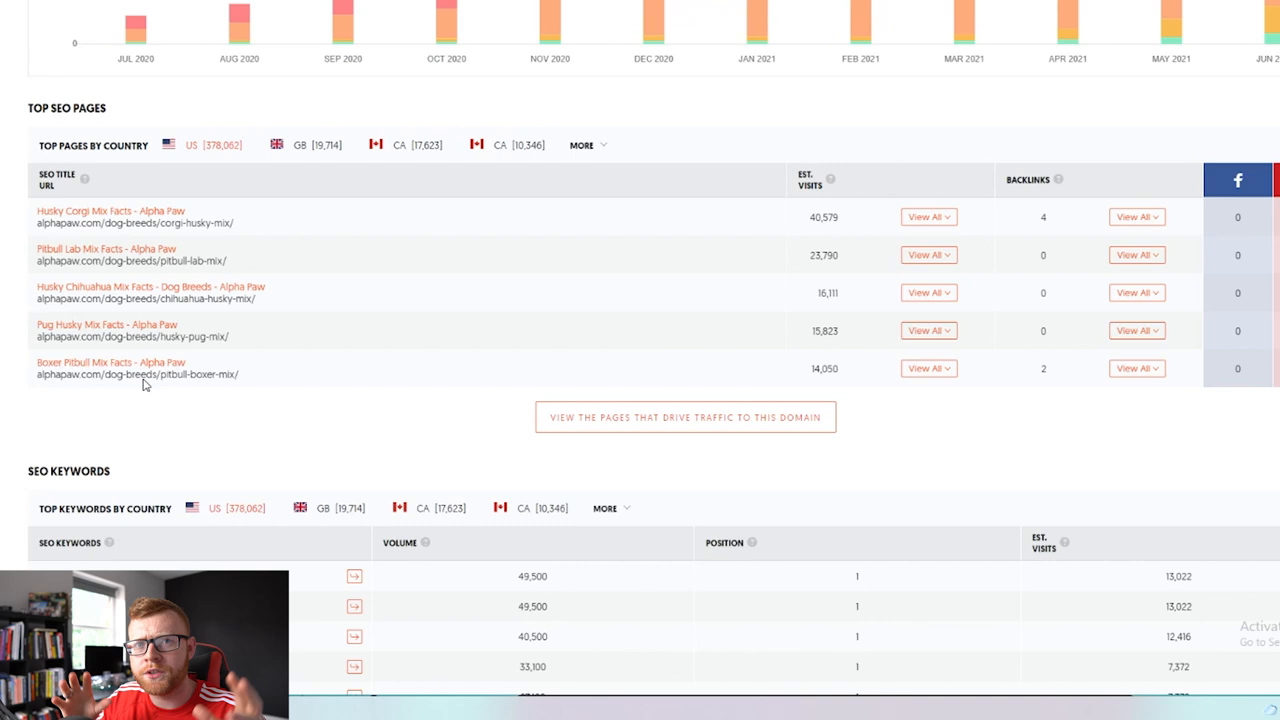
{"action": "mouse_move", "coordinate": [177, 358]}
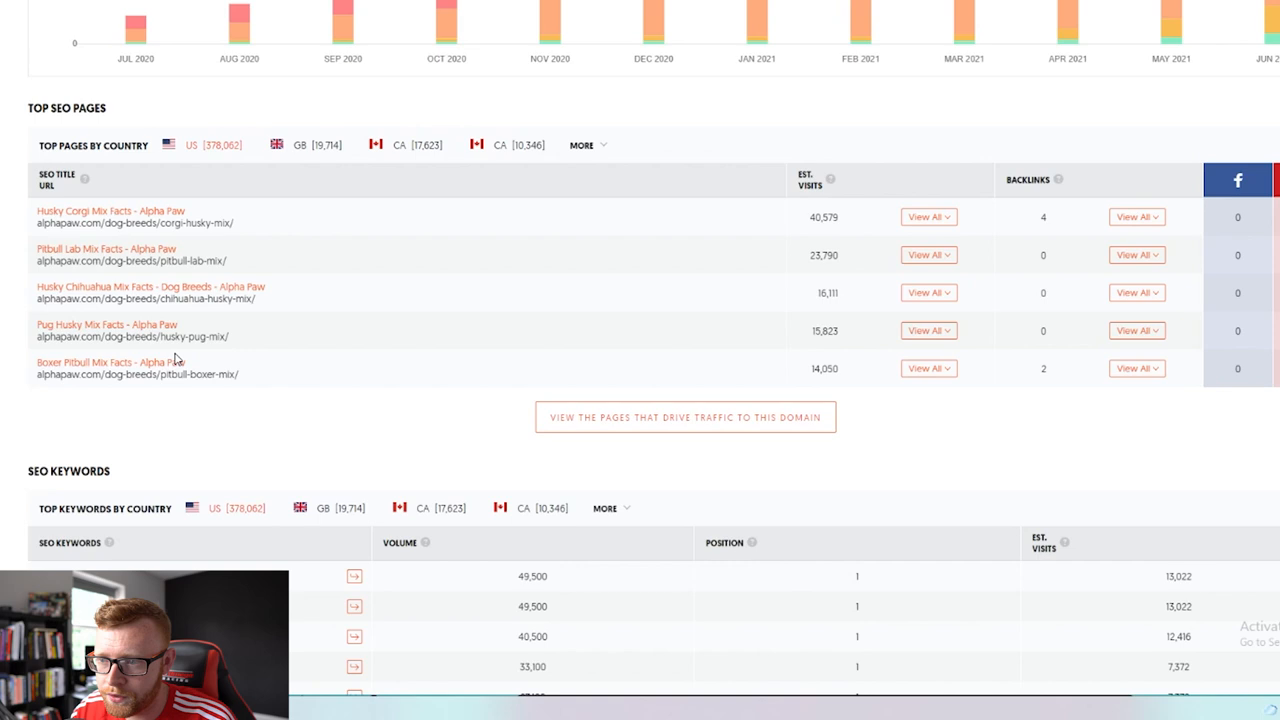
{"action": "scroll", "scroll_direction": "down", "scroll_amount": 3}
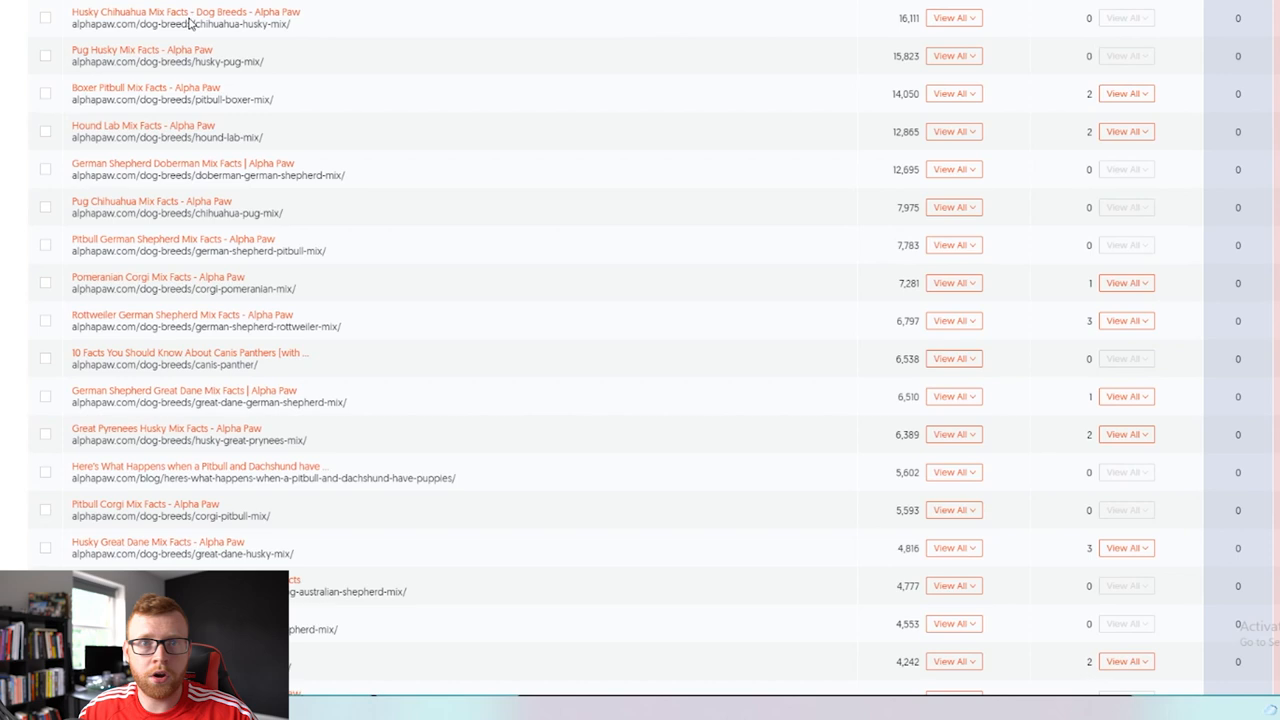
Scroll through Ubersuggest's longer list of alphapaw.com pages driving traffic
{"action": "scroll", "scroll_direction": "up", "scroll_amount": 3}
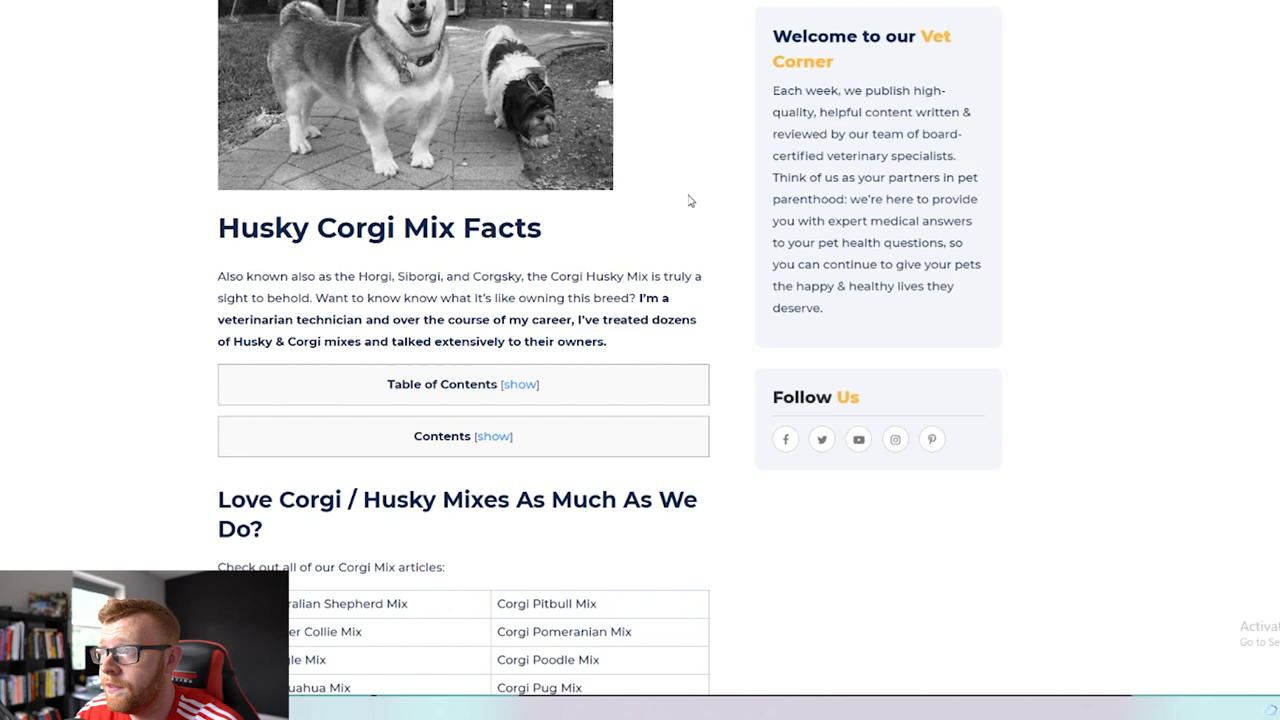
Scroll the Corgi Husky mix article through its Husky mixes table to Recommended Products
{"action": "scroll", "scroll_direction": "down", "scroll_amount": 3}
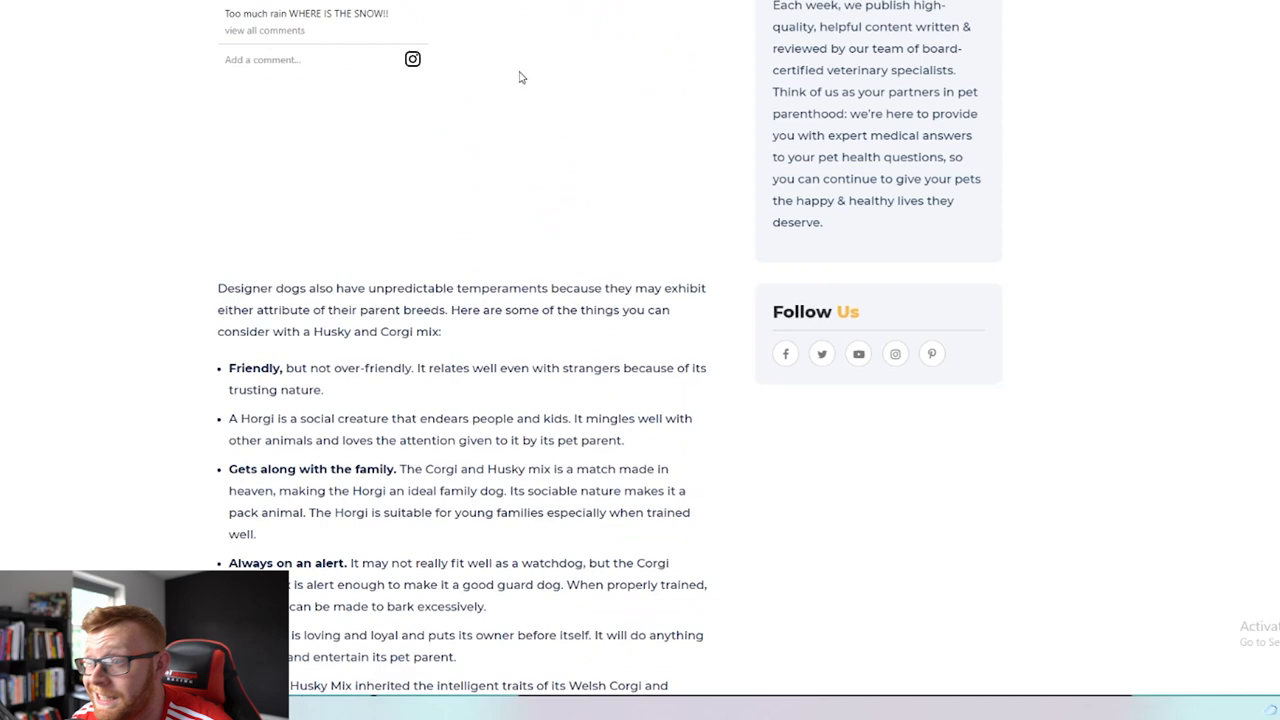
{"action": "scroll", "scroll_direction": "down", "scroll_amount": 3}
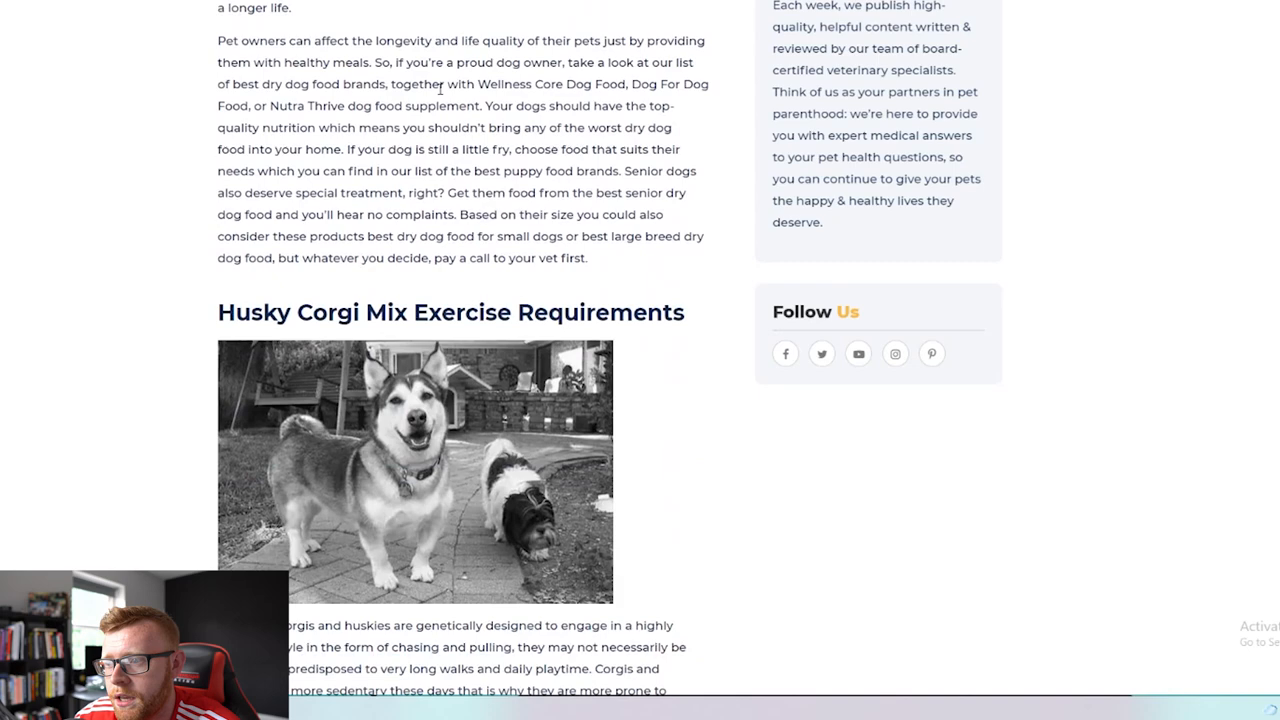
{"action": "scroll", "scroll_direction": "down", "scroll_amount": 3}
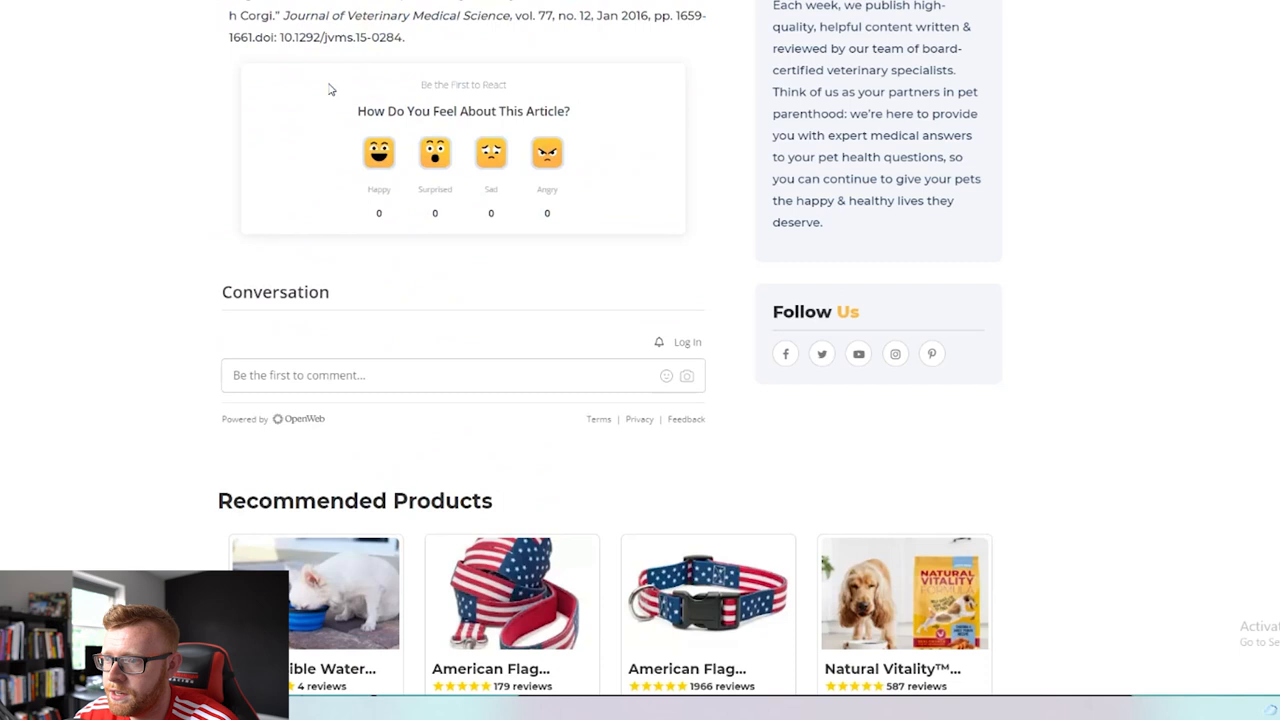
{"action": "scroll", "scroll_direction": "down", "scroll_amount": 3}
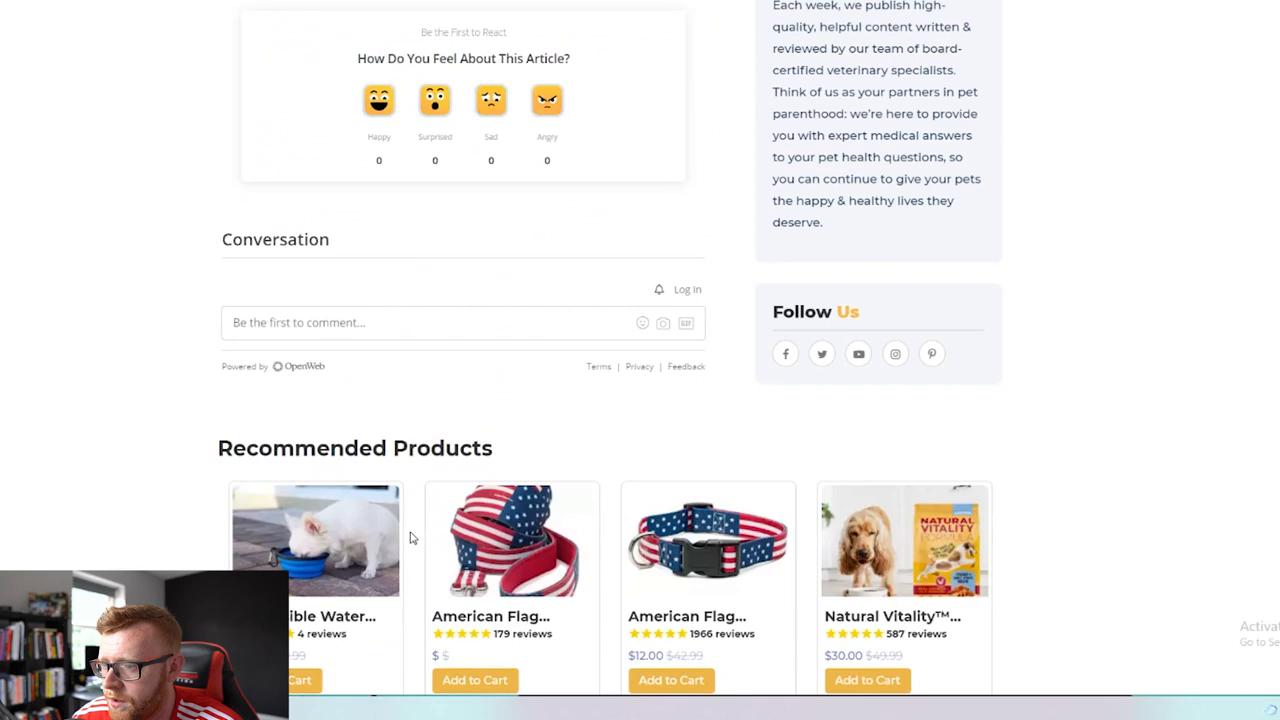
{"action": "scroll", "scroll_direction": "up", "scroll_amount": 3}
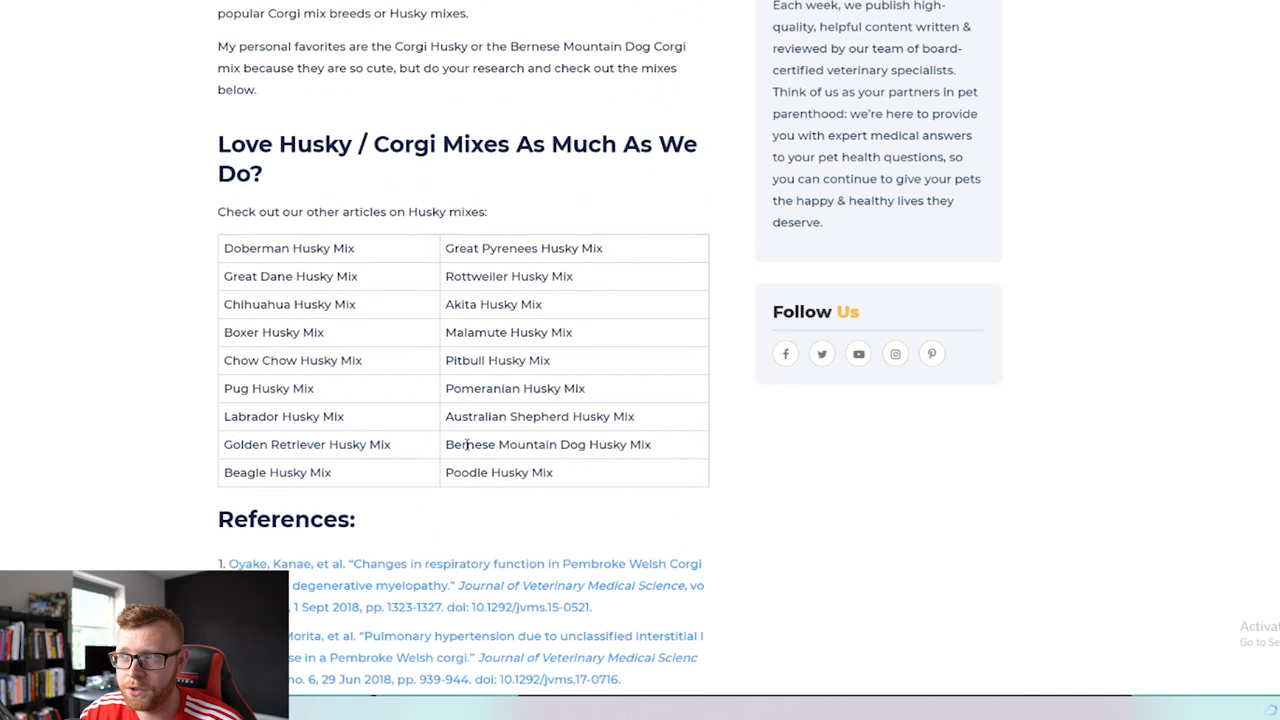
{"action": "scroll", "scroll_direction": "down", "scroll_amount": 3}
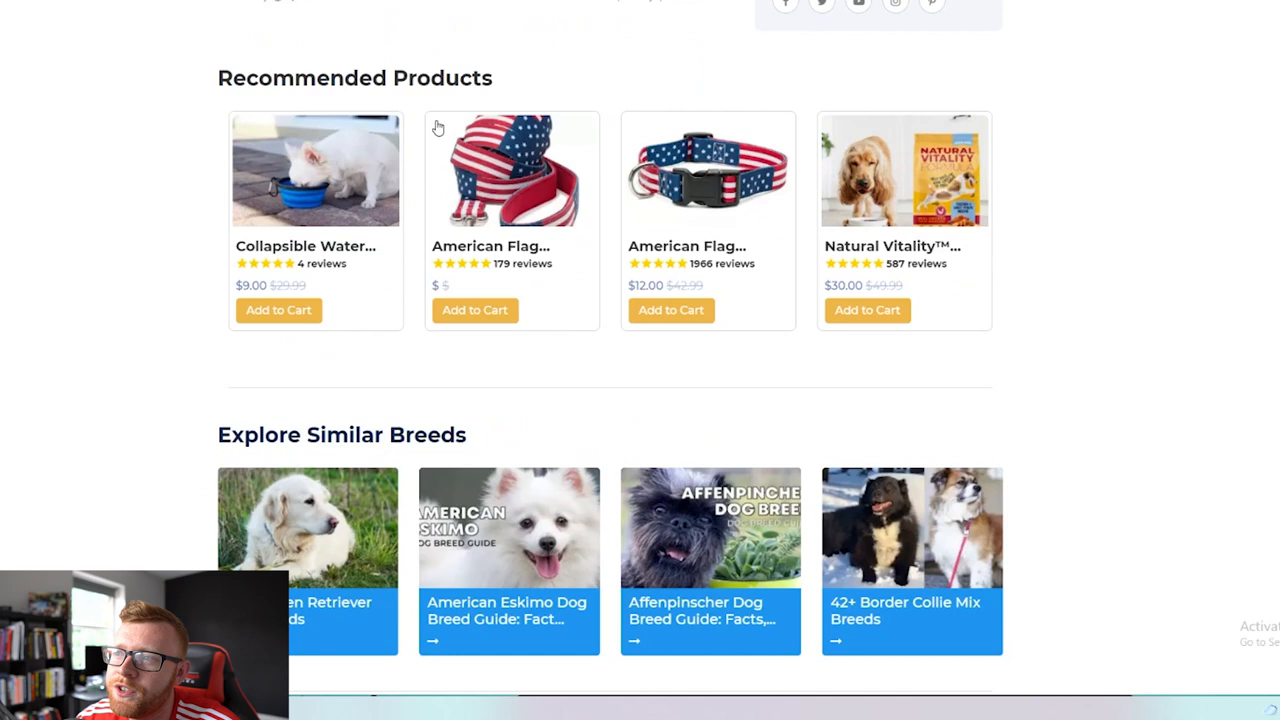
{"action": "scroll", "scroll_direction": "down", "scroll_amount": 3}
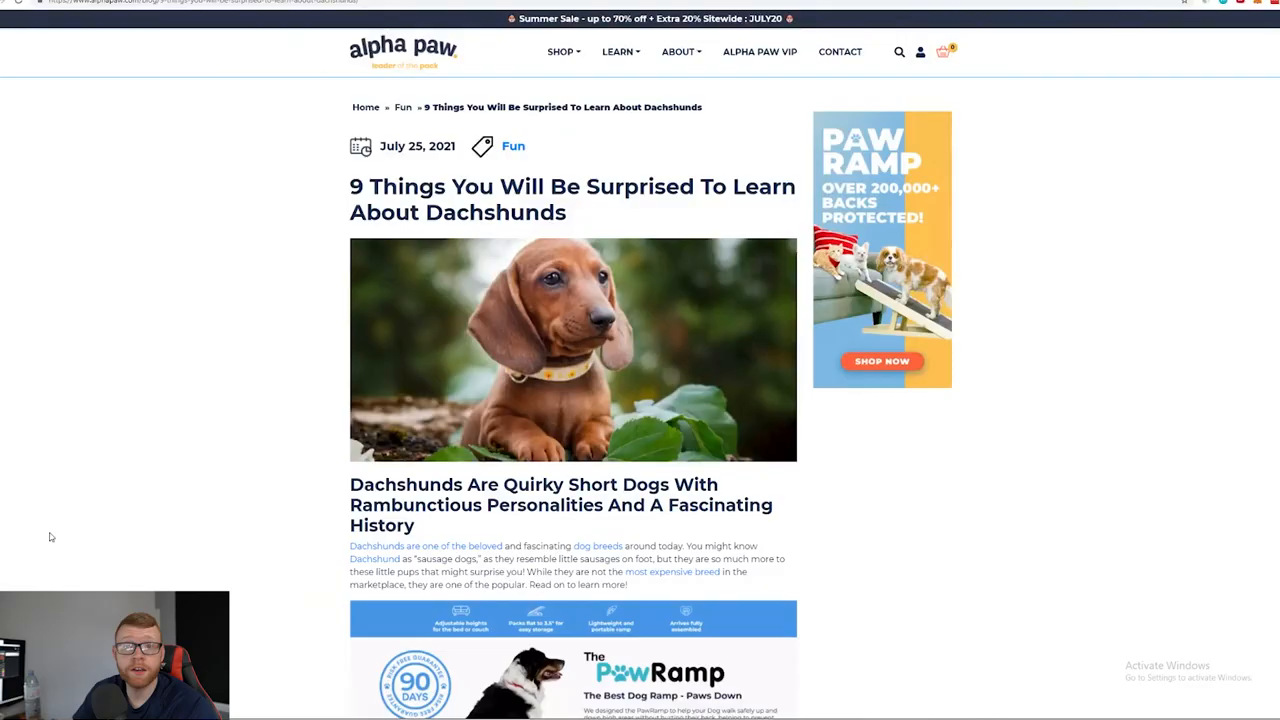
{"action": "mouse_move", "coordinate": [681, 242]}
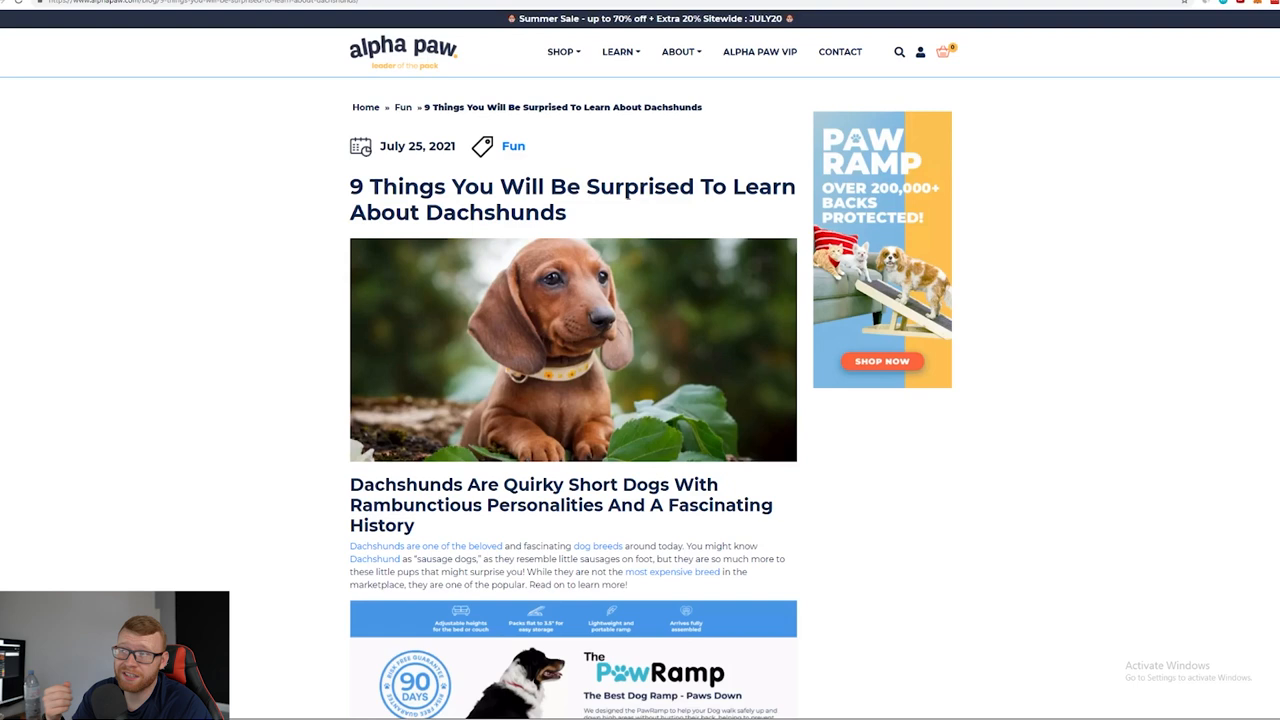
Scroll through the Dachshunds article to its flash-sale product deals
{"action": "scroll", "scroll_direction": "down", "scroll_amount": 3}
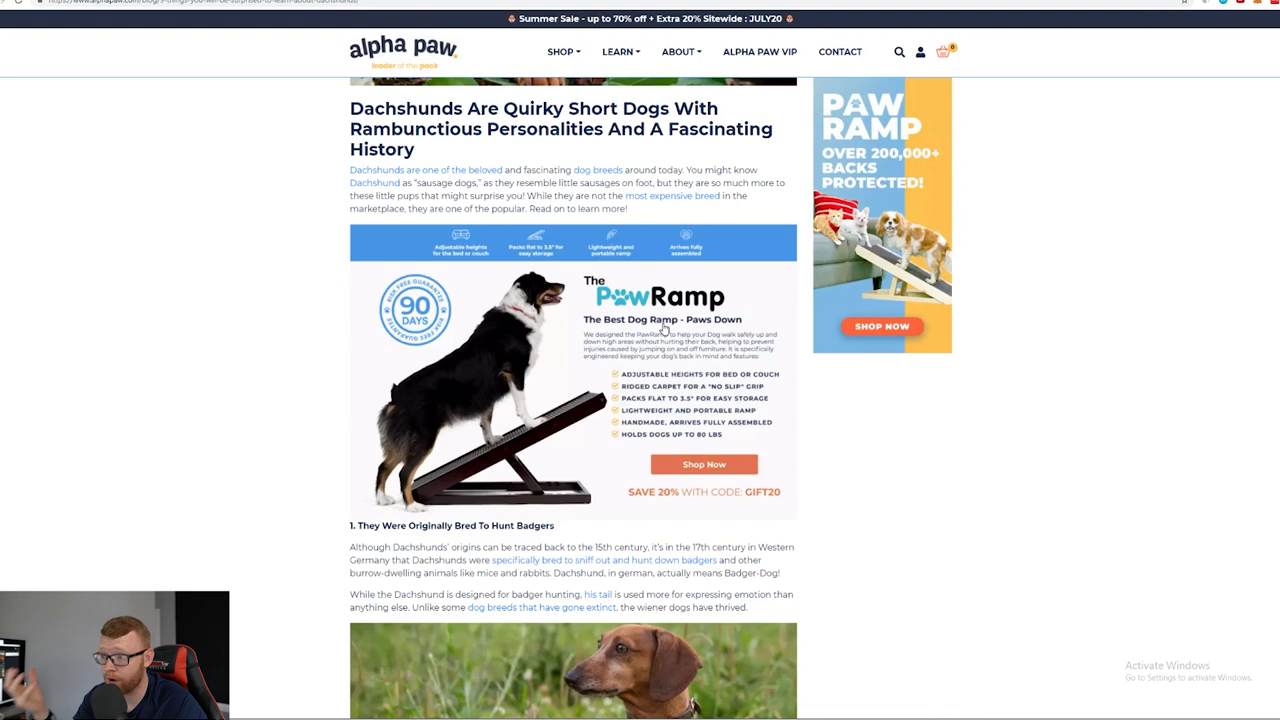
{"action": "scroll", "scroll_direction": "down", "scroll_amount": 3}
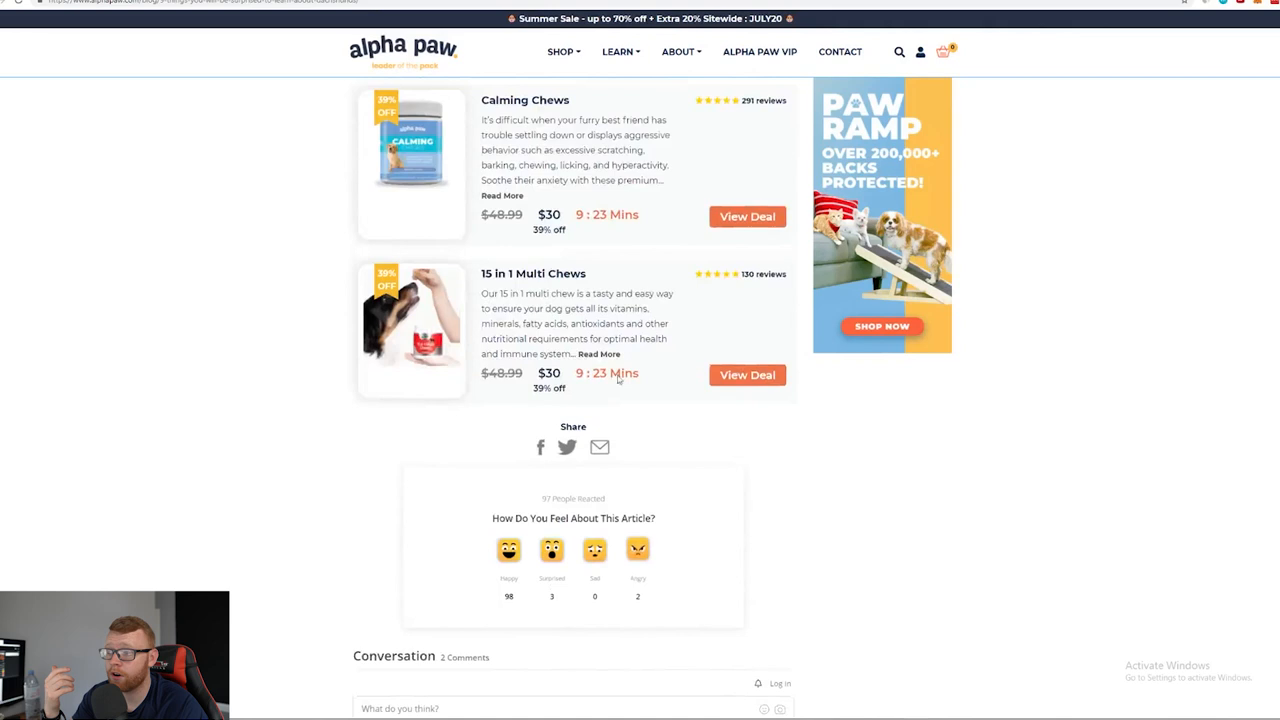
{"action": "scroll", "scroll_direction": "up", "scroll_amount": 3}
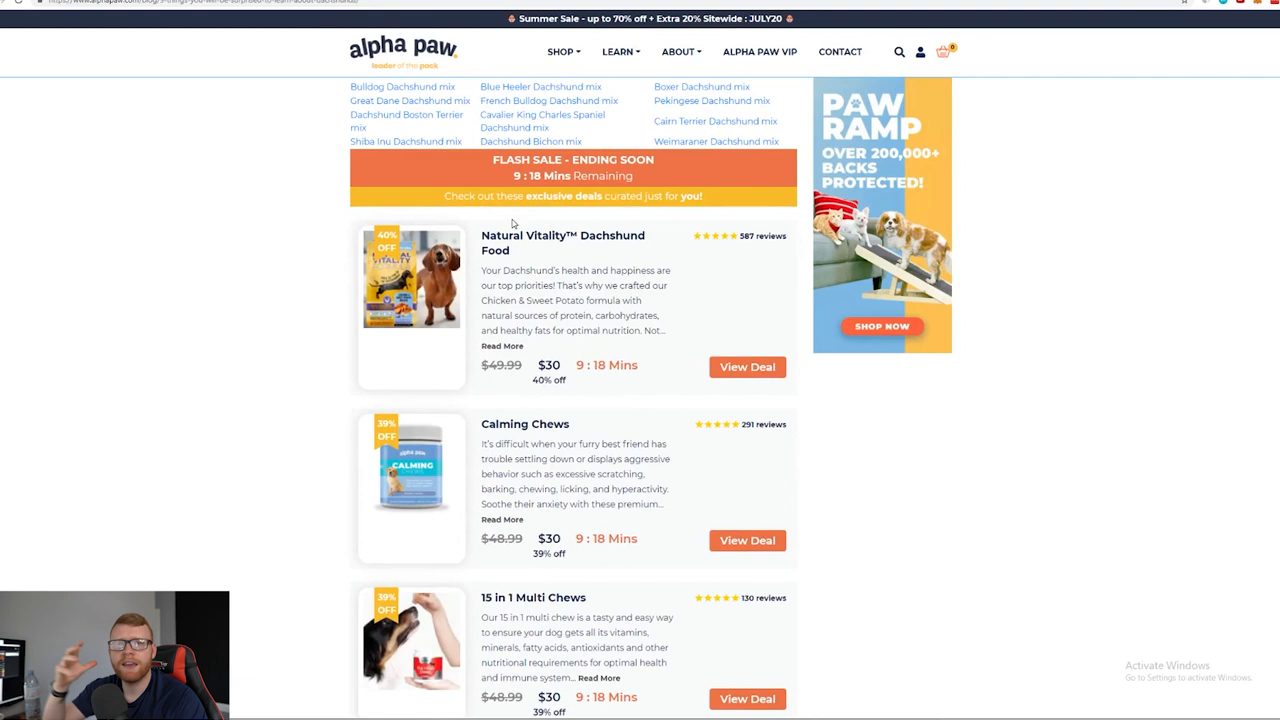
{"action": "scroll", "scroll_direction": "up", "scroll_amount": 3}
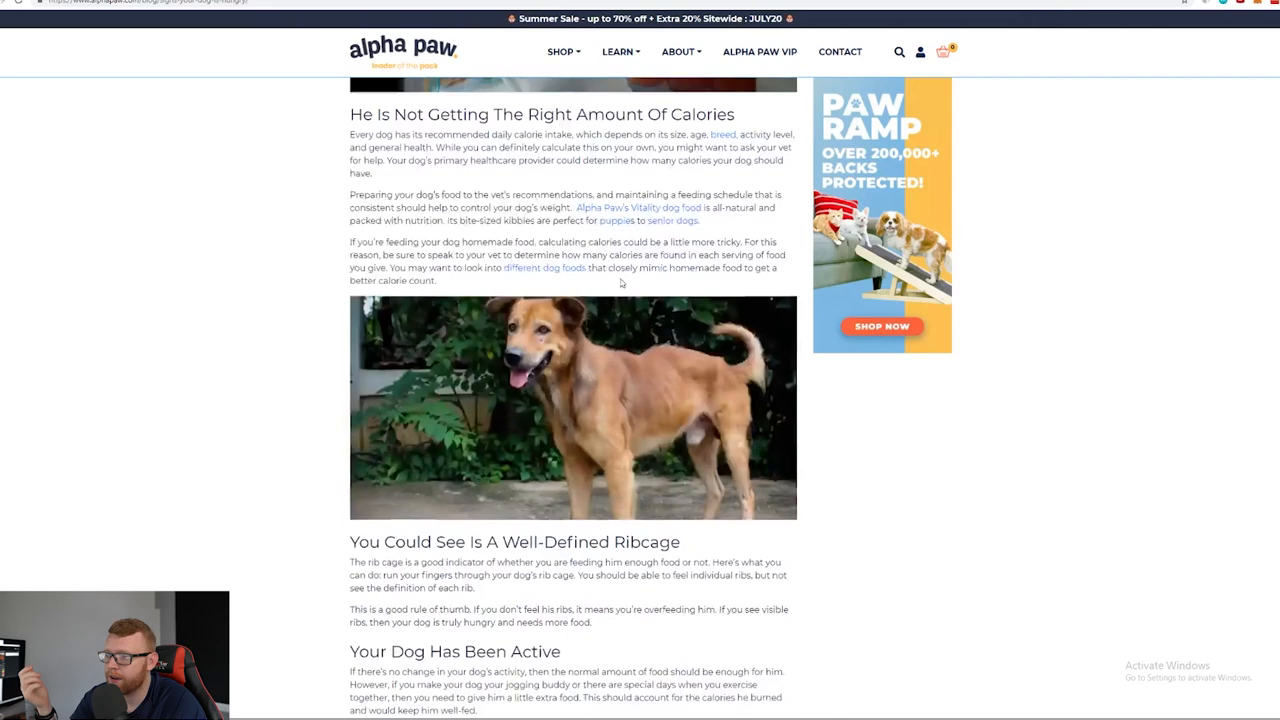
Scroll the dog-hunger article to its Conversation and Your Pup Might Also Like sections
{"action": "scroll", "scroll_direction": "down", "scroll_amount": 3}
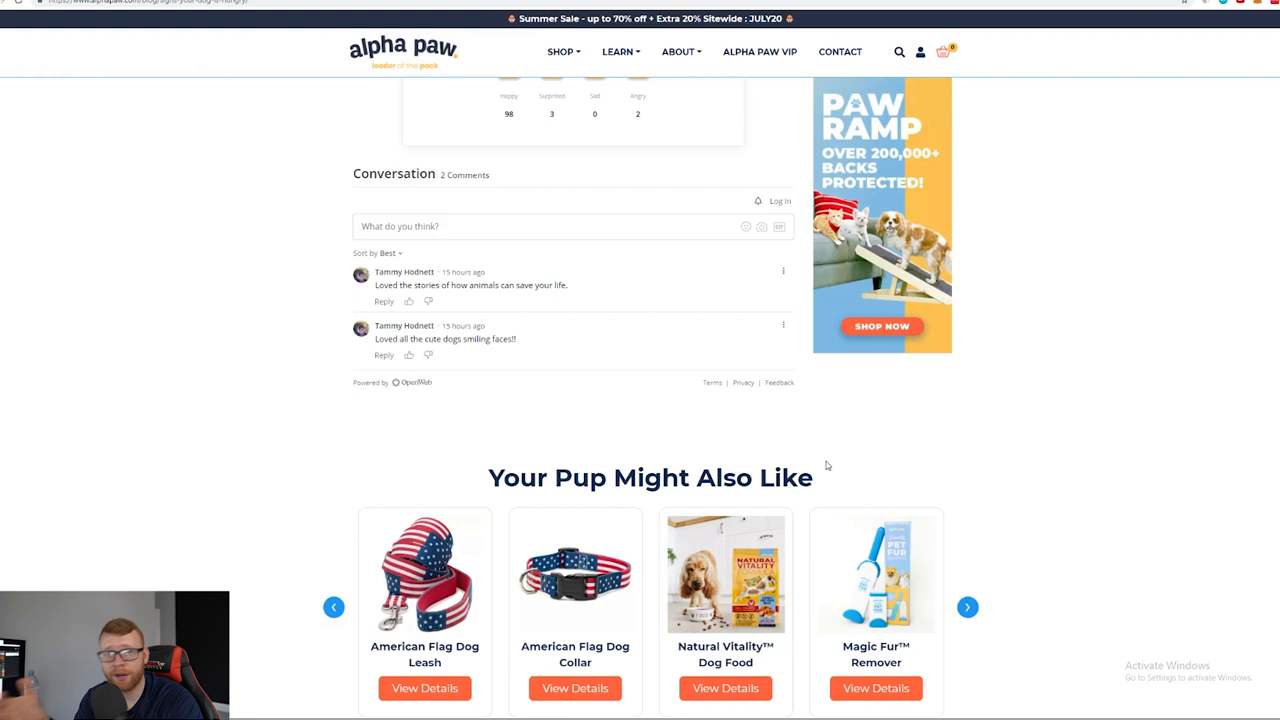
{"action": "scroll", "scroll_direction": "up", "scroll_amount": 3}
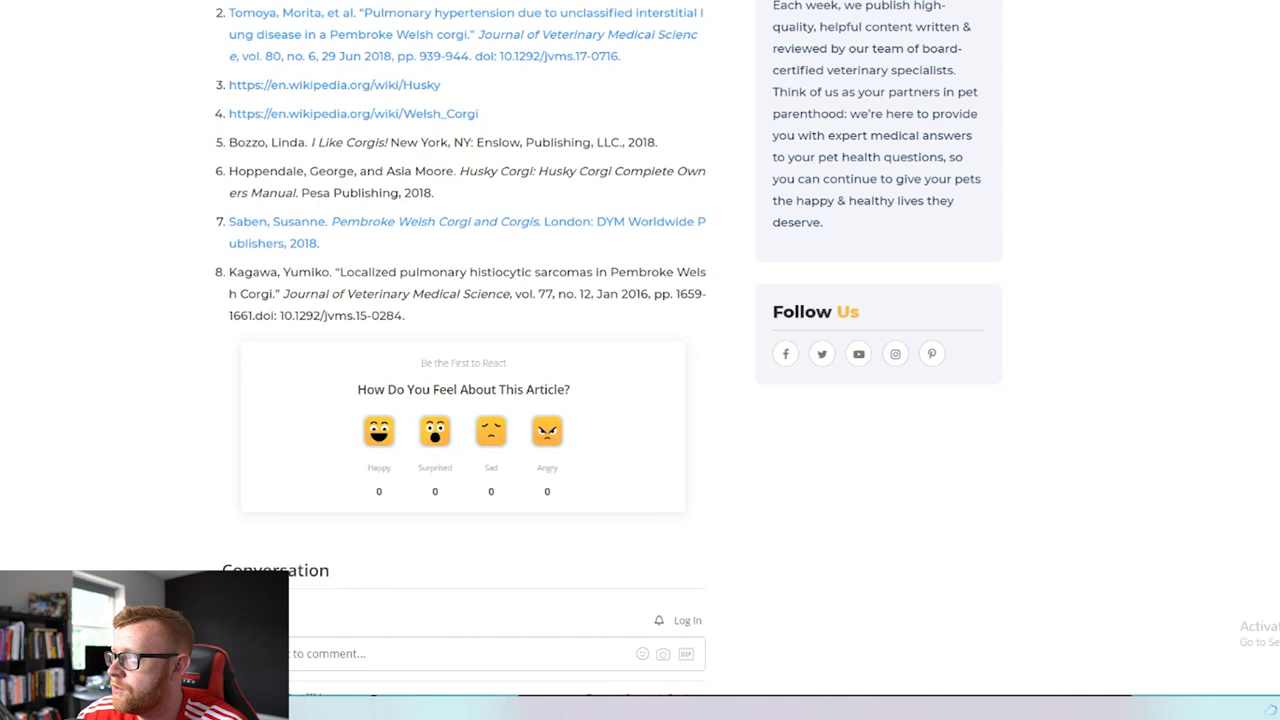
Scroll the Corgi Husky mix article to its Corgi Husky Mix Fact Sheet table
{"action": "scroll", "scroll_direction": "up", "scroll_amount": 3}
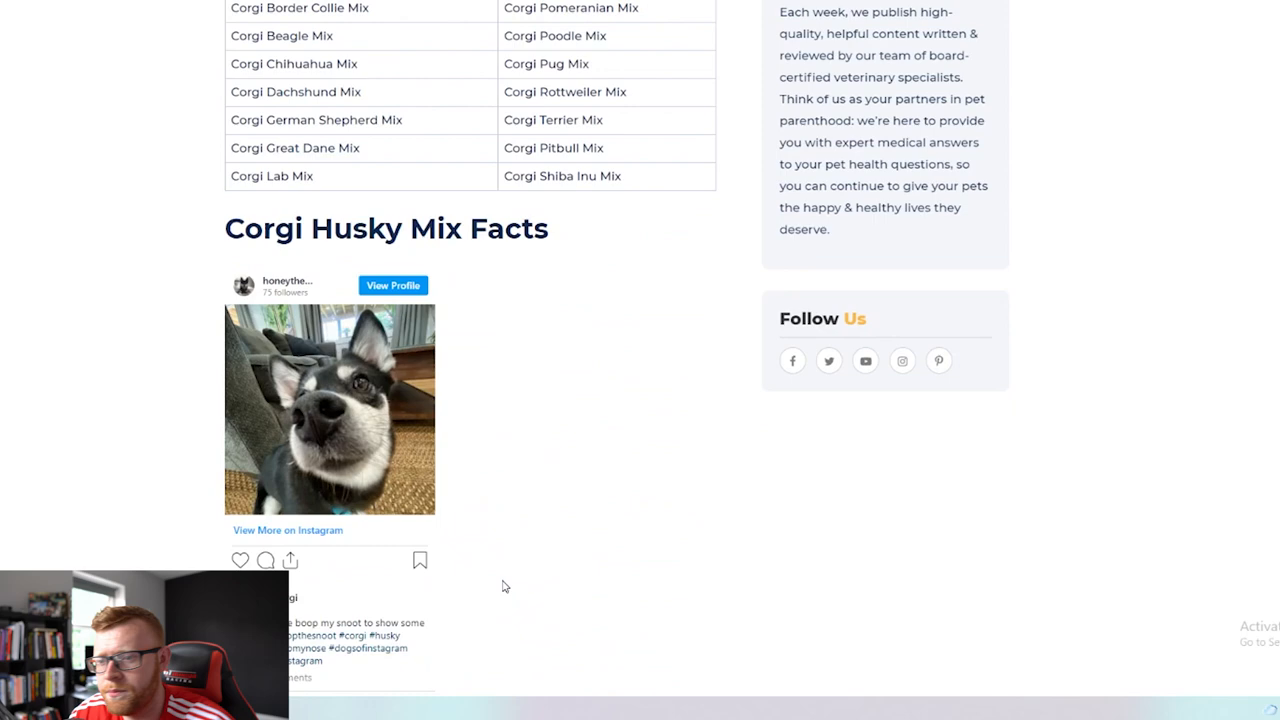
{"action": "scroll", "scroll_direction": "down", "scroll_amount": 3}
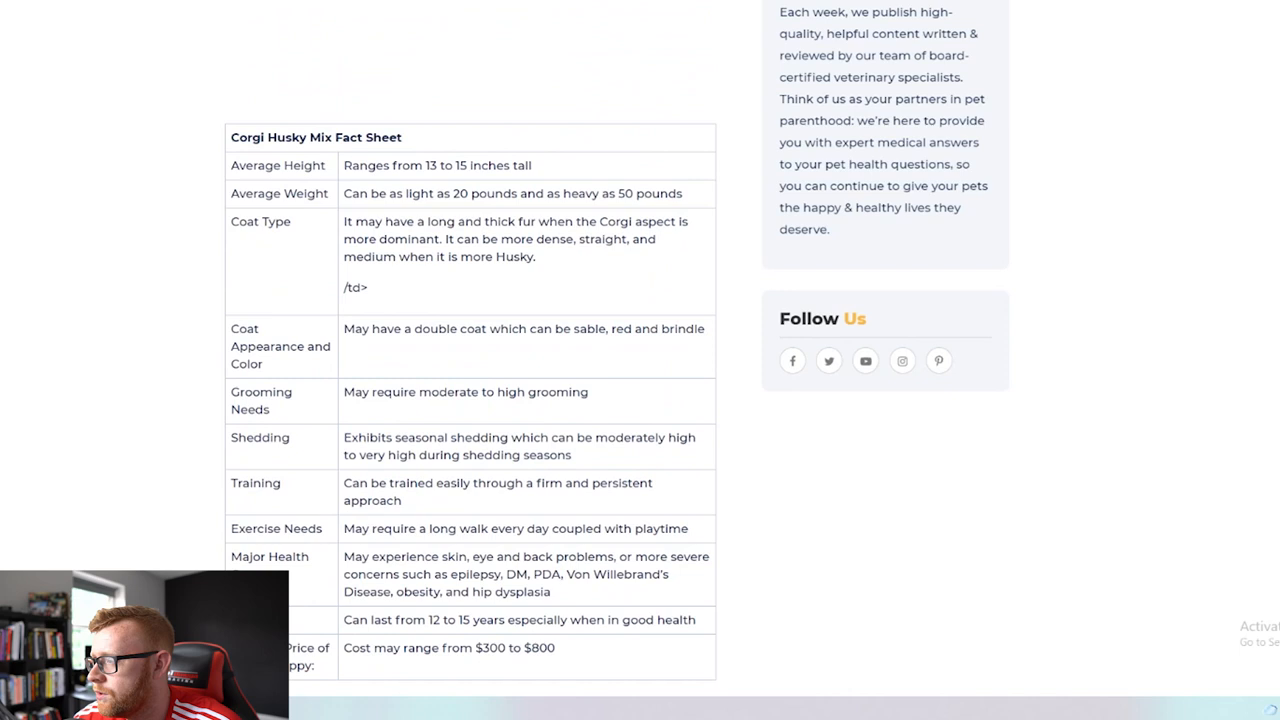
{"action": "scroll", "scroll_direction": "up", "scroll_amount": 3}
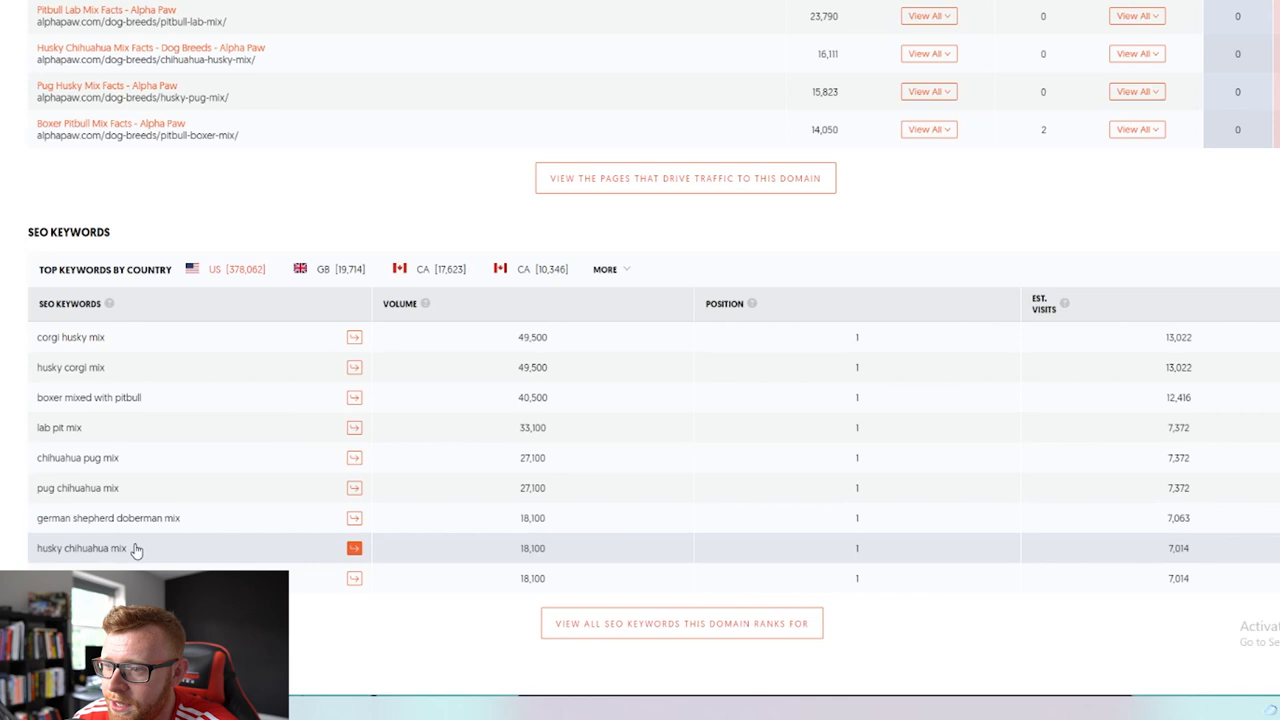
Switch to the Ubersuggest tab listing corgi husky mix at position 1 with 49,500 volume
{"action": "left_click", "coordinate": [650, 10]}
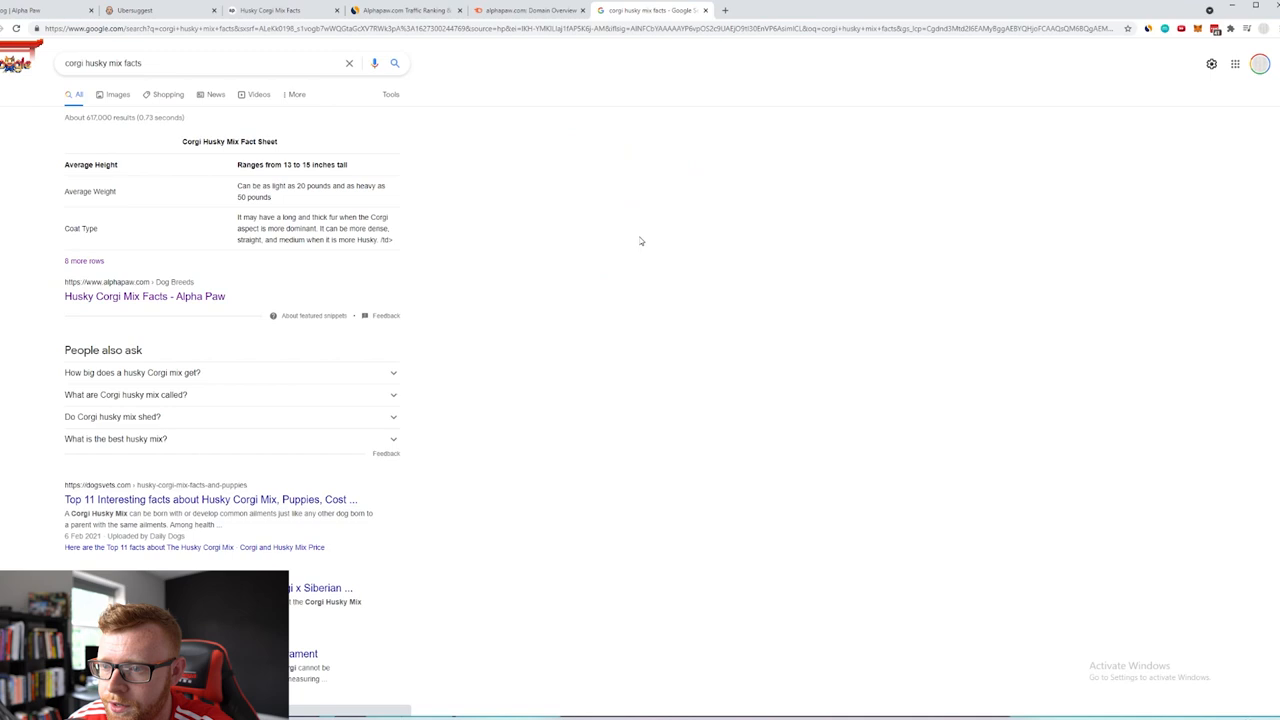
Scroll the corgi husky mix facts results past competitors and back to Alpha Paw's snippet
{"action": "scroll", "scroll_direction": "down", "scroll_amount": 3}
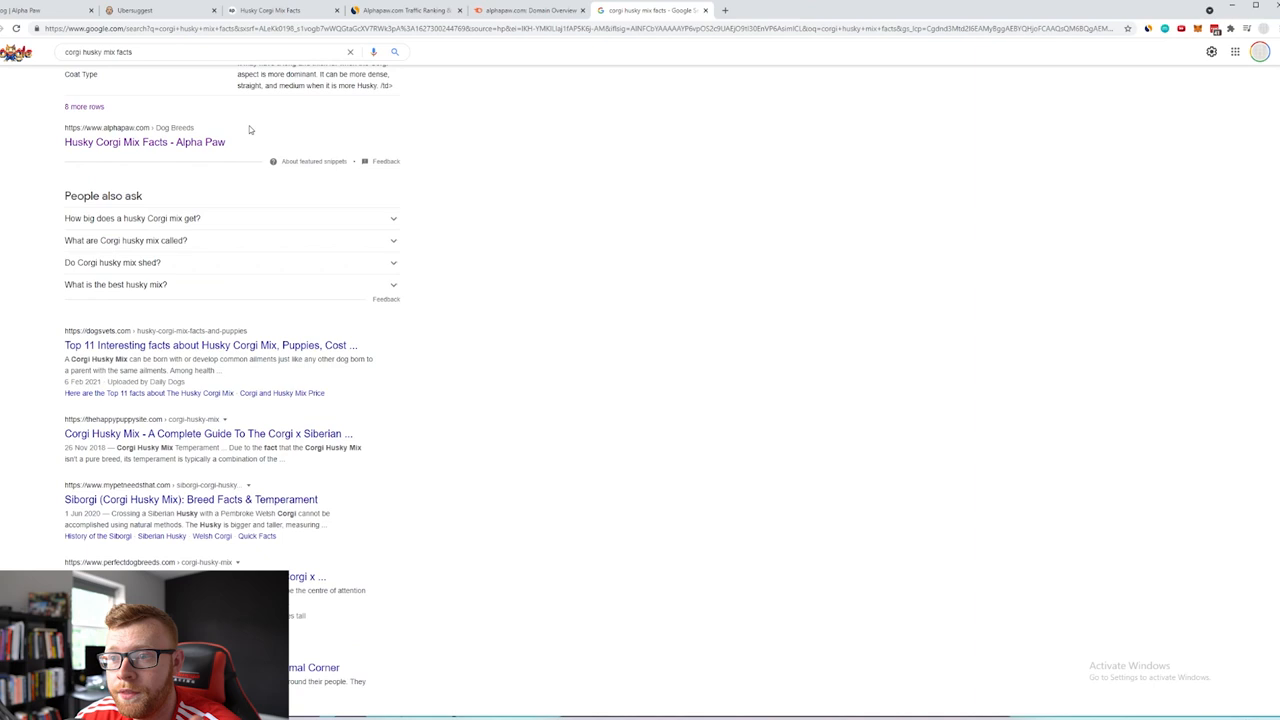
{"action": "mouse_move", "coordinate": [337, 189]}
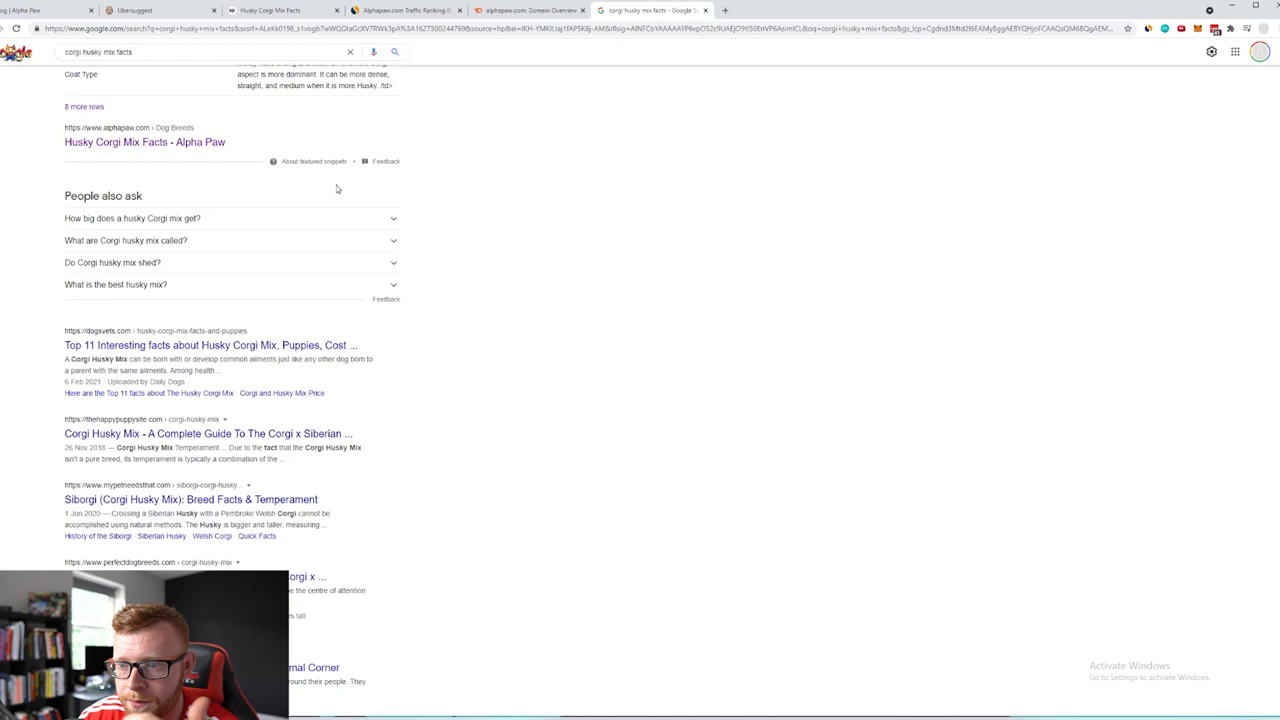
{"action": "scroll", "scroll_direction": "down", "scroll_amount": 3}
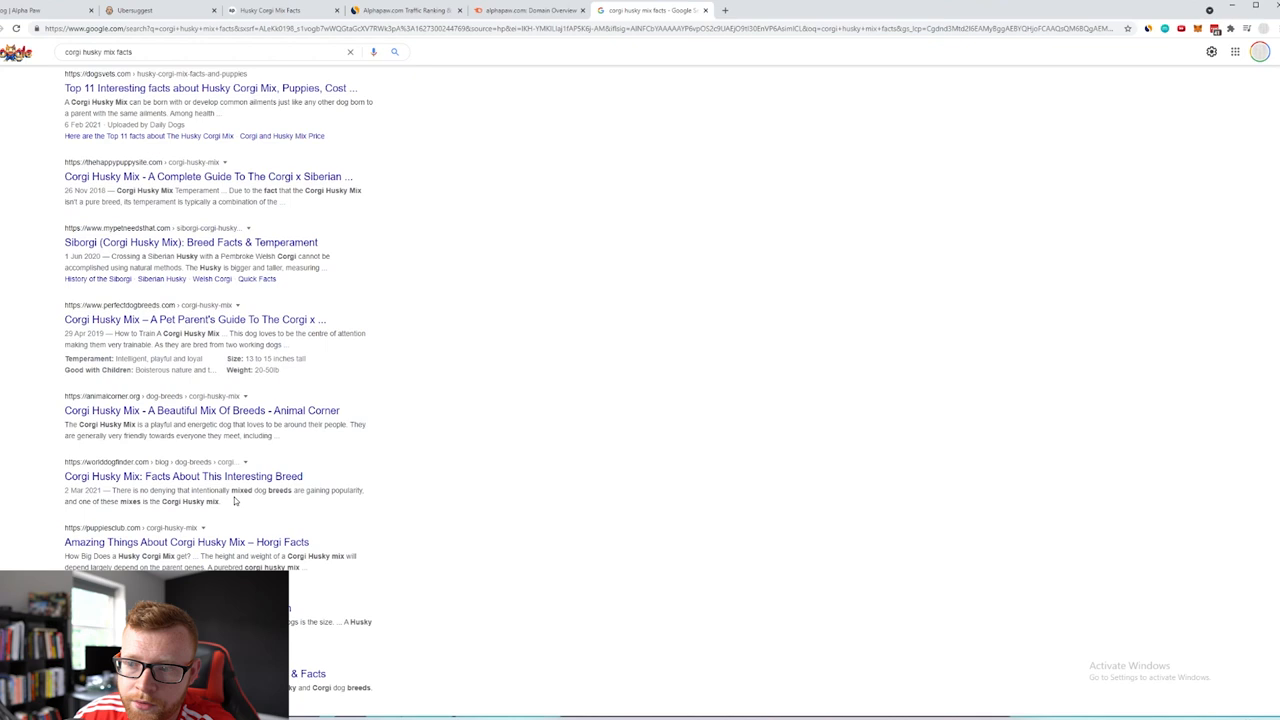
{"action": "scroll", "scroll_direction": "up", "scroll_amount": 3}
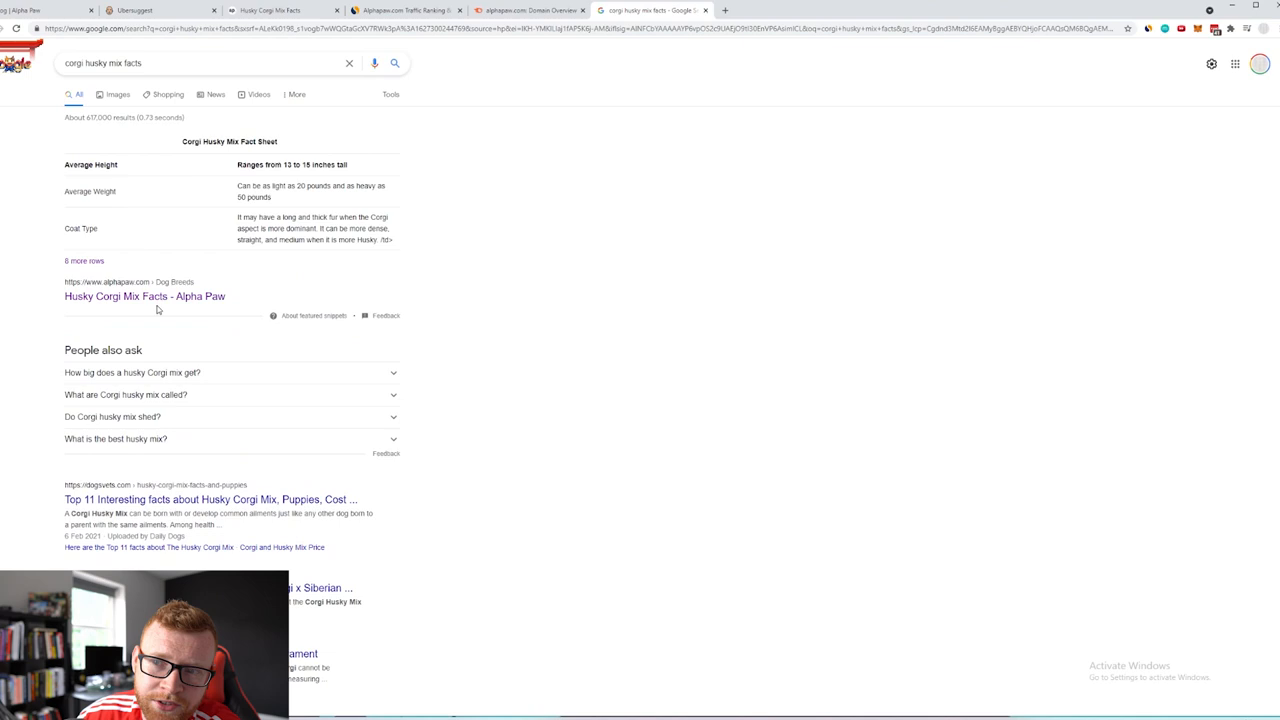
{"action": "scroll", "scroll_direction": "down", "scroll_amount": 3}
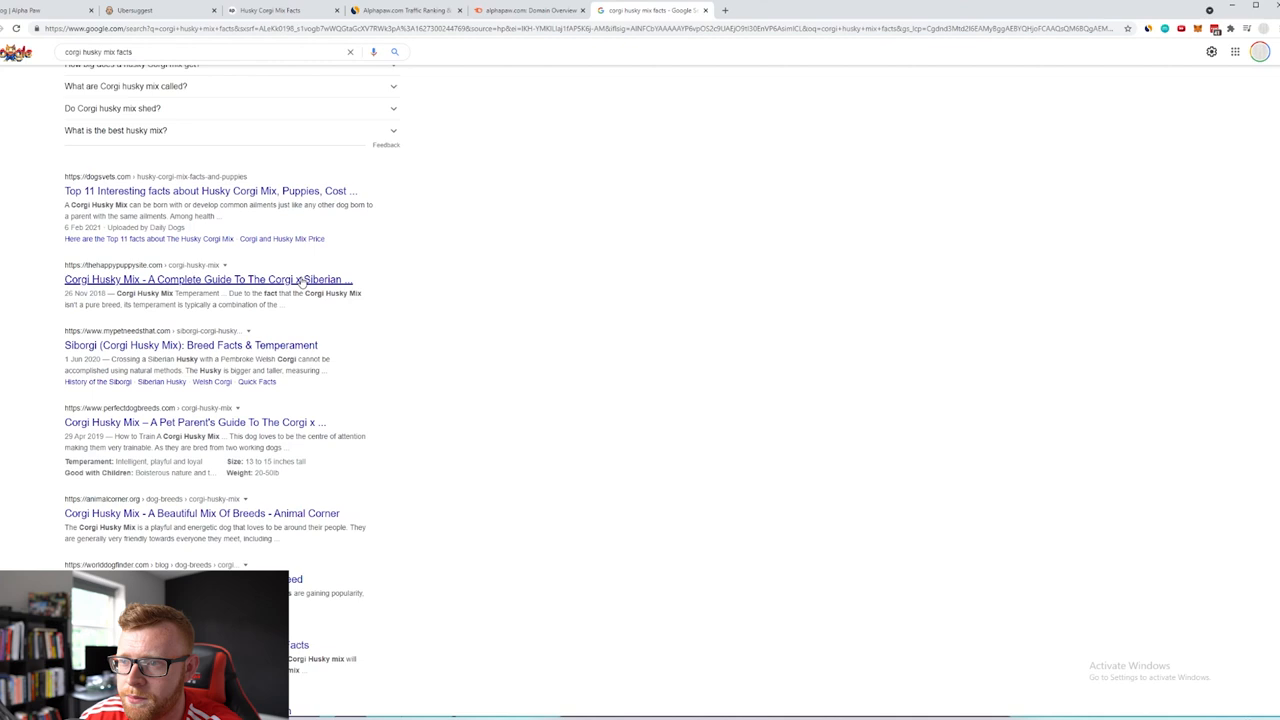
{"action": "scroll", "scroll_direction": "up", "scroll_amount": 3}
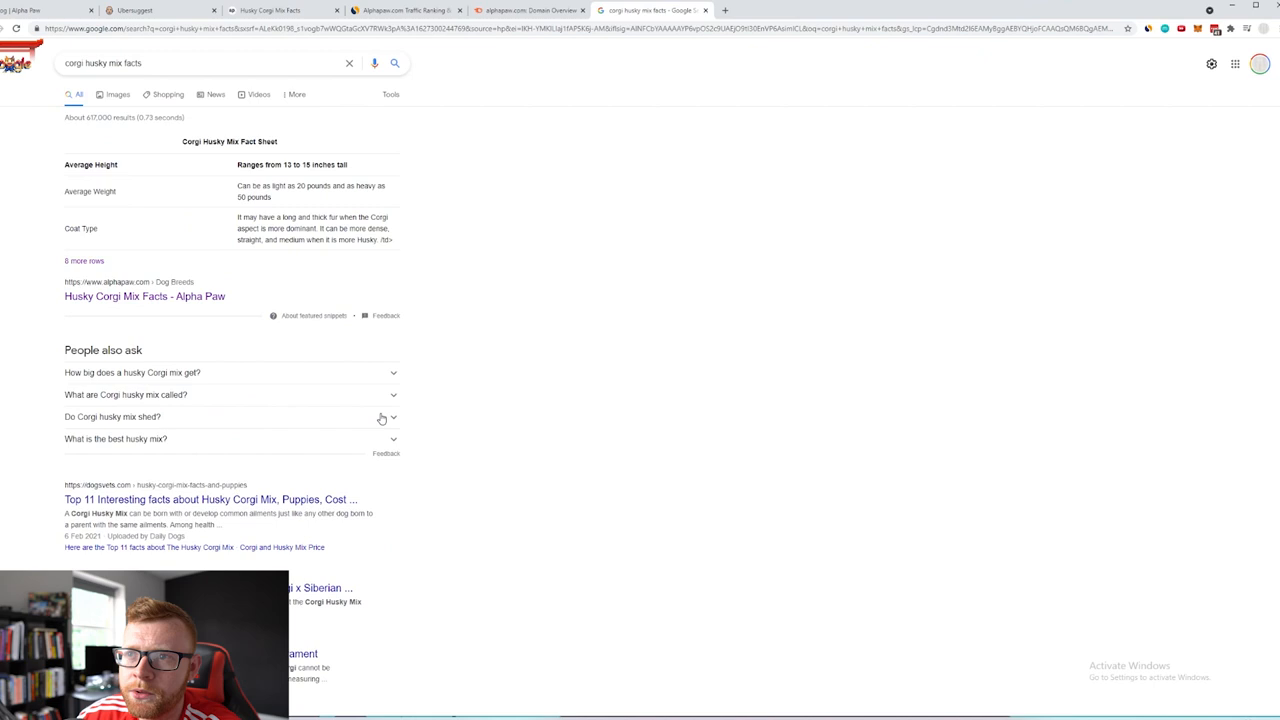